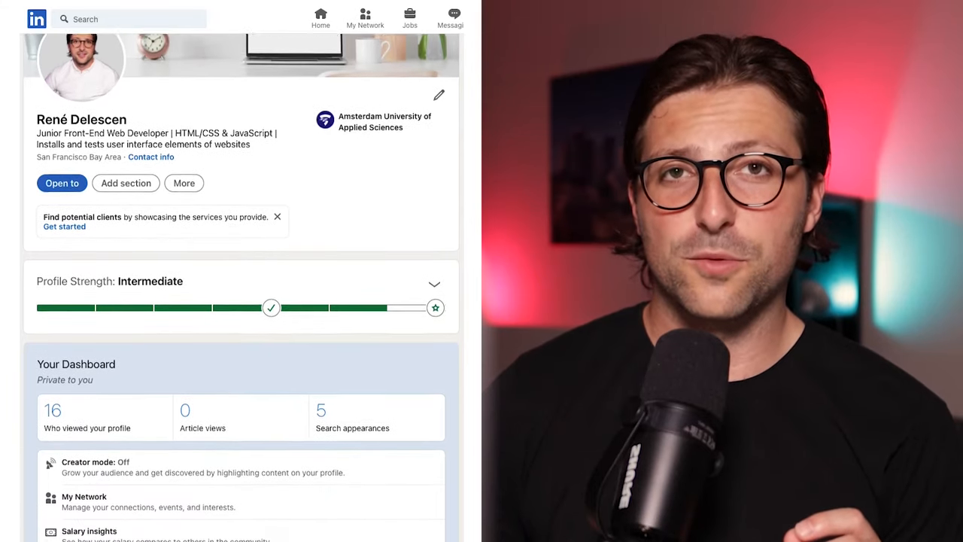
{"action": "scroll", "scroll_direction": "down", "scroll_amount": 3}
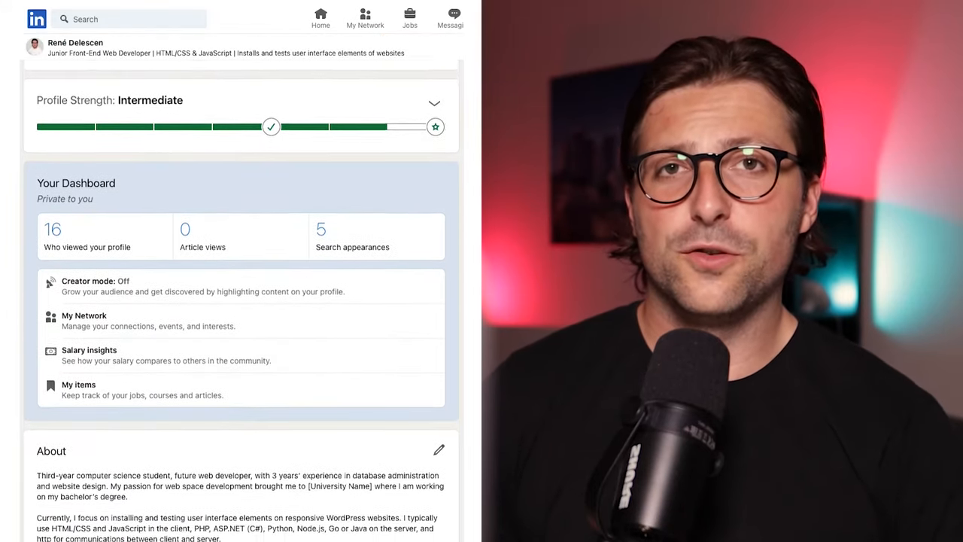
{"action": "scroll", "scroll_direction": "down", "scroll_amount": 3}
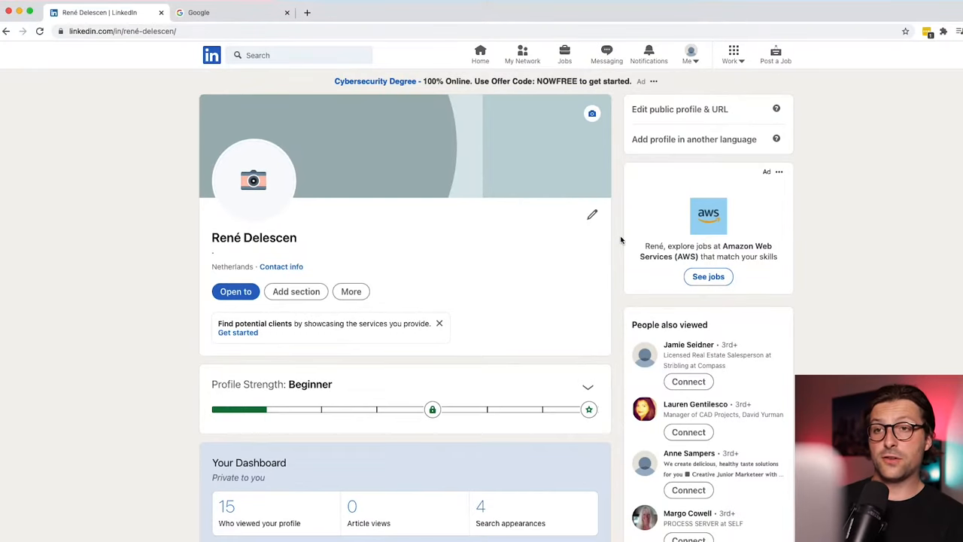
Scroll the photo-less profile before moving to the Canva home page.
{"action": "scroll", "scroll_direction": "down", "scroll_amount": 3}
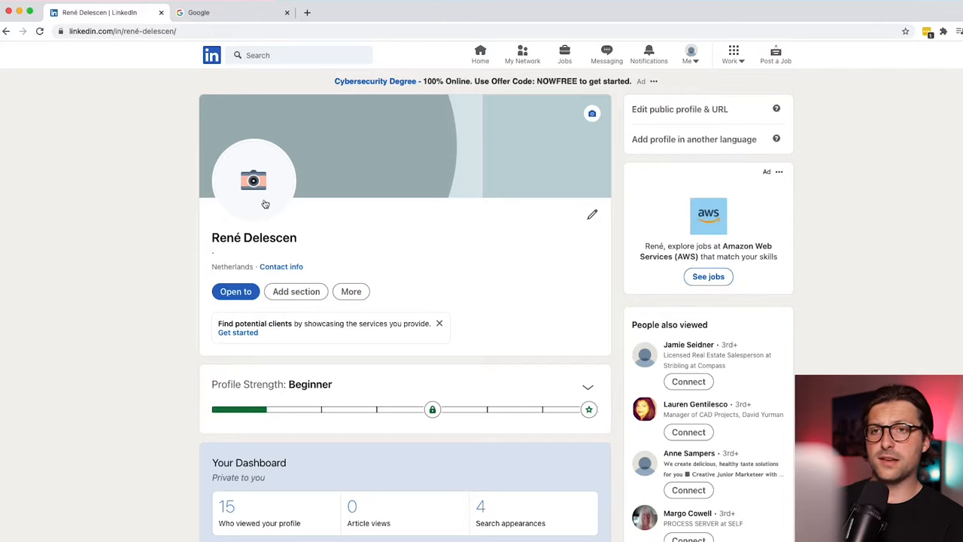
{"action": "mouse_move", "coordinate": [265, 200]}
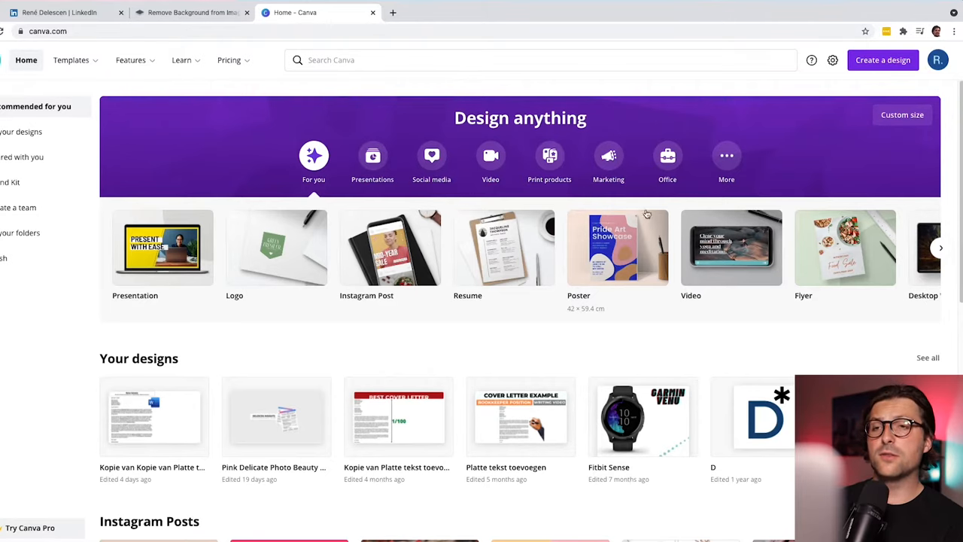
Create a 1600 × 1600 px custom design and upload the background-removed headshot.
{"action": "left_click", "coordinate": [882, 60]}
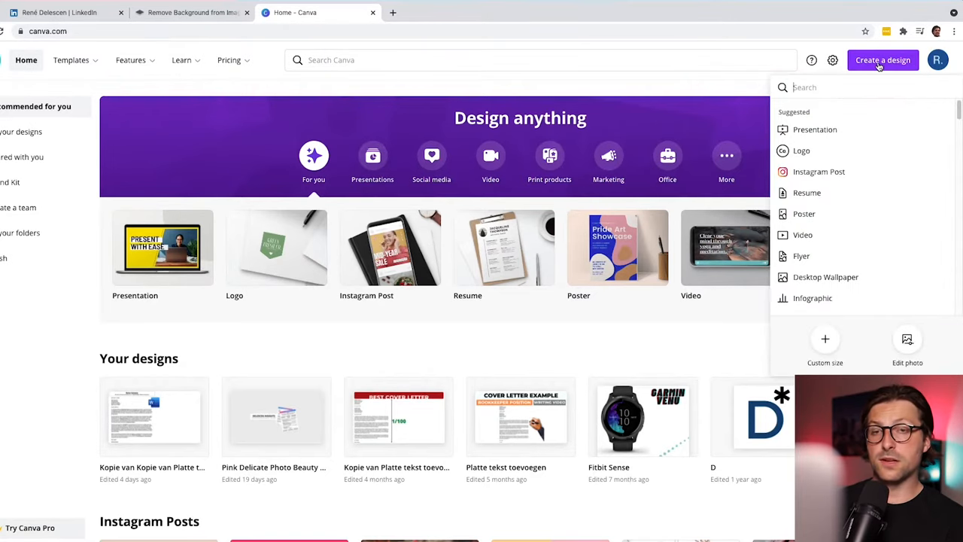
{"action": "mouse_move", "coordinate": [807, 193]}
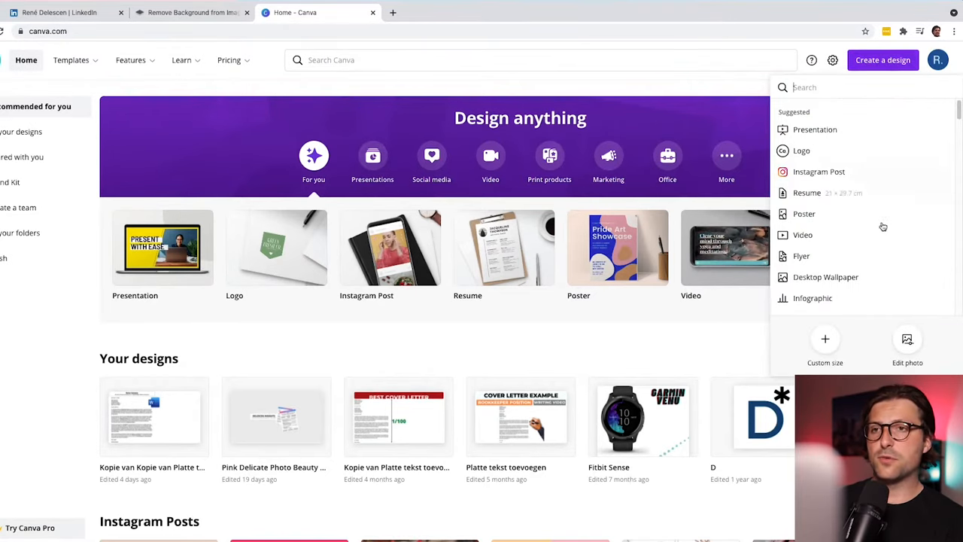
{"action": "left_click", "coordinate": [824, 344]}
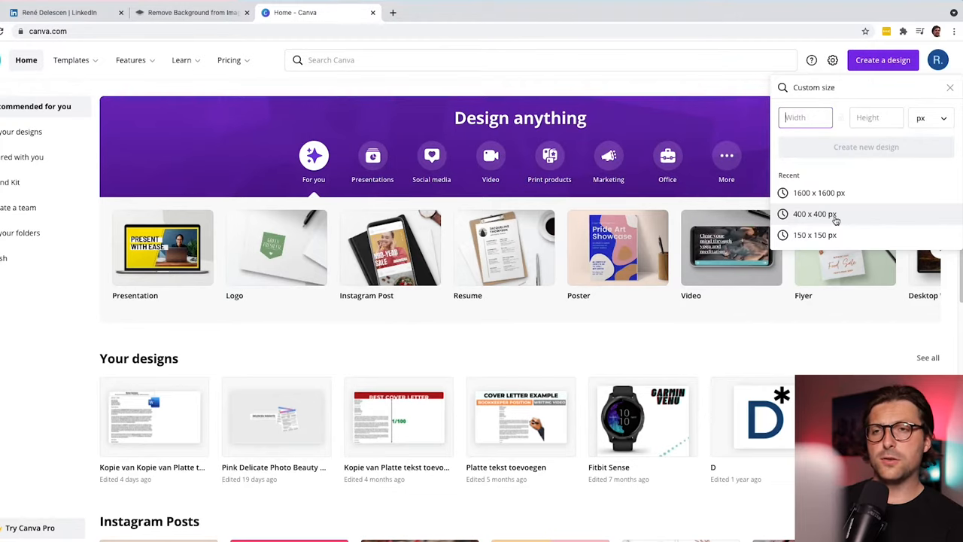
{"action": "left_click", "coordinate": [819, 193]}
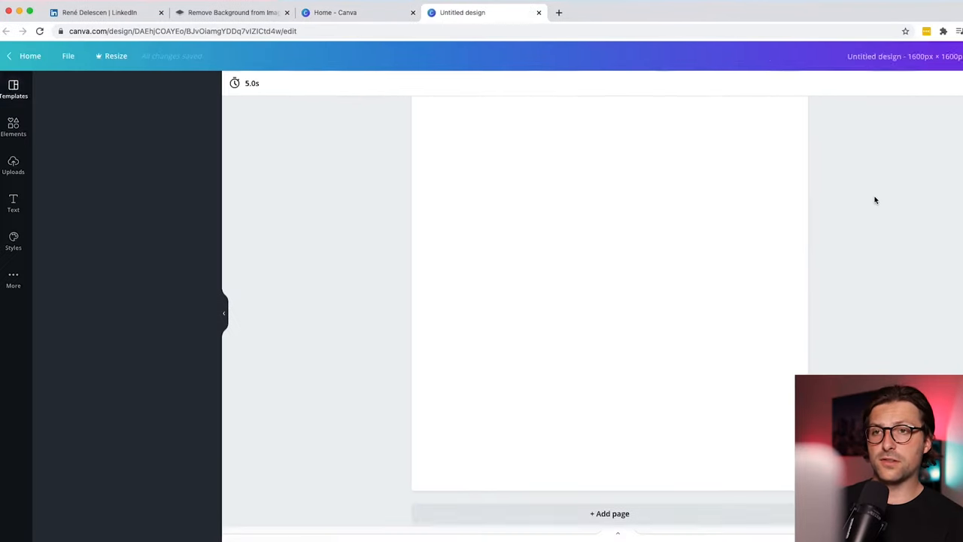
{"action": "left_click", "coordinate": [12, 164]}
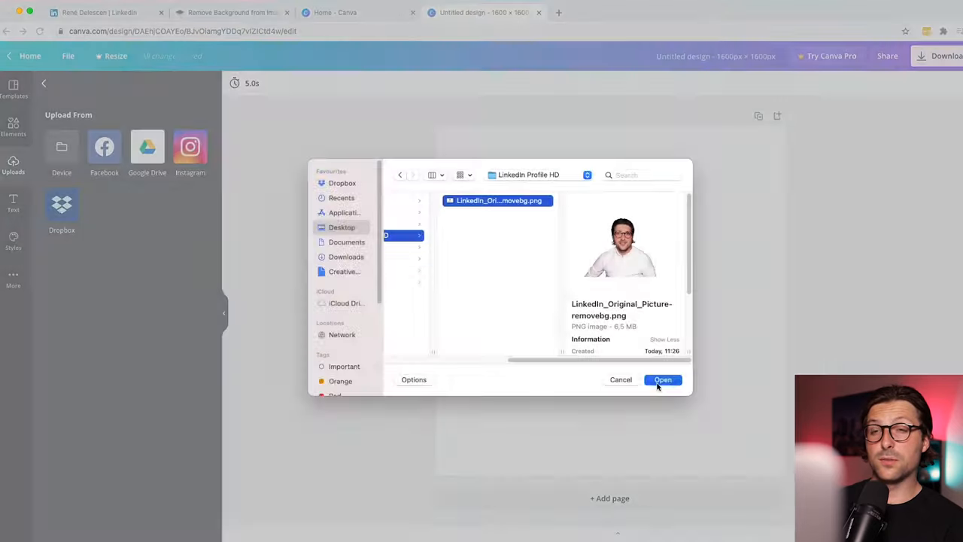
{"action": "left_click", "coordinate": [662, 380]}
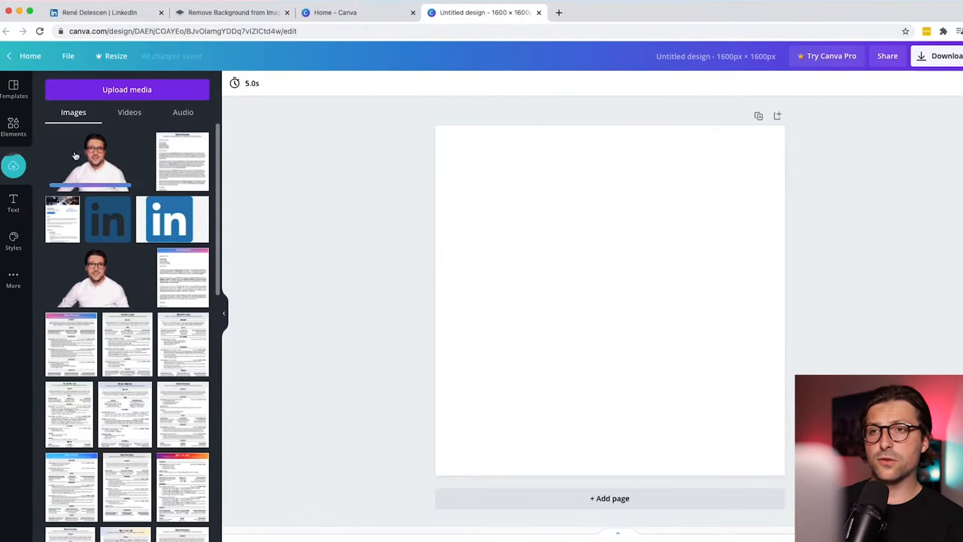
Add a grey square from Elements and place the uploaded headshot over it.
{"action": "left_click", "coordinate": [12, 126]}
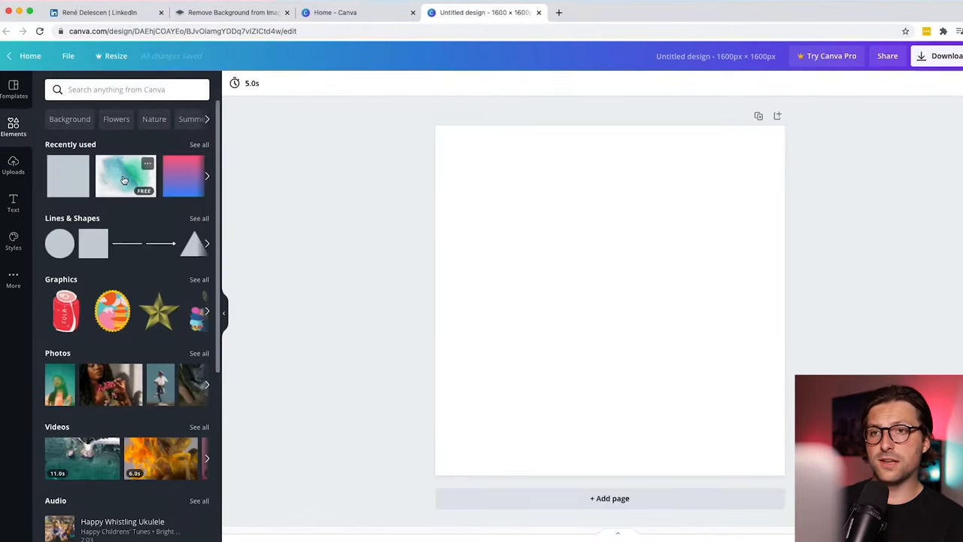
{"action": "left_click", "coordinate": [206, 175]}
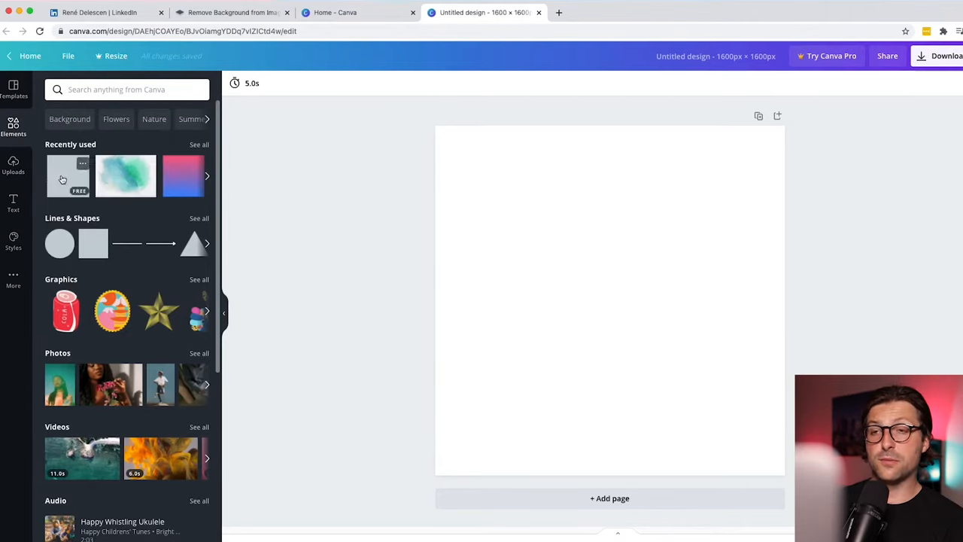
{"action": "left_click", "coordinate": [68, 174]}
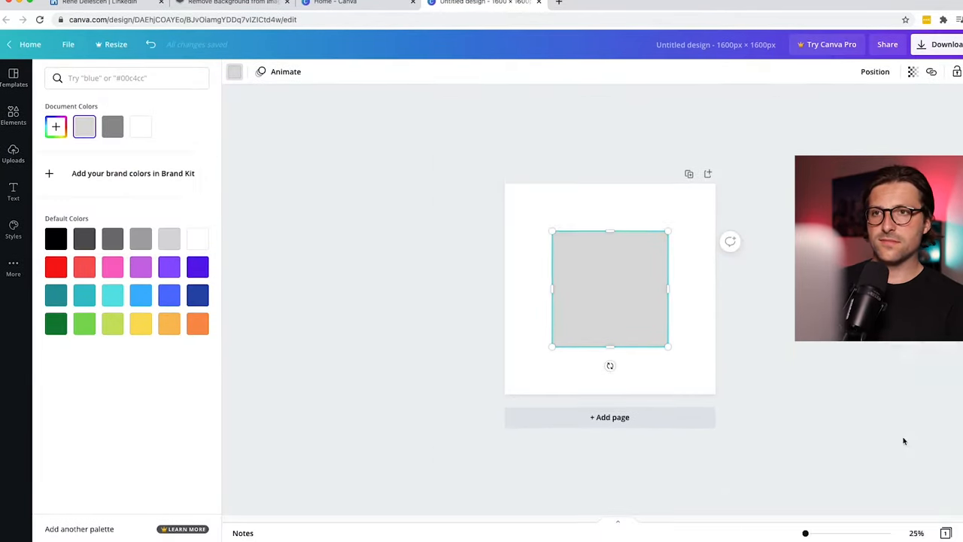
{"action": "left_click", "coordinate": [12, 154]}
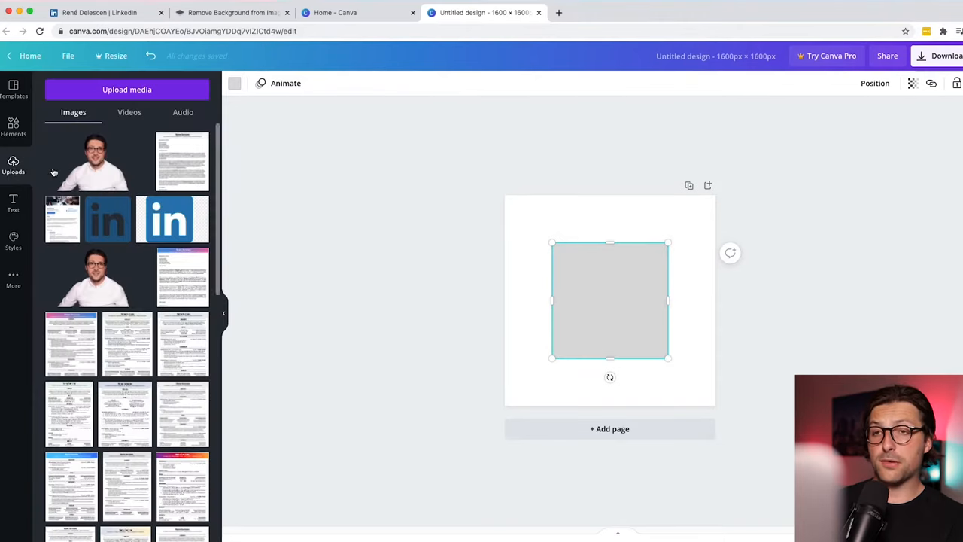
{"action": "right_click", "coordinate": [609, 301]}
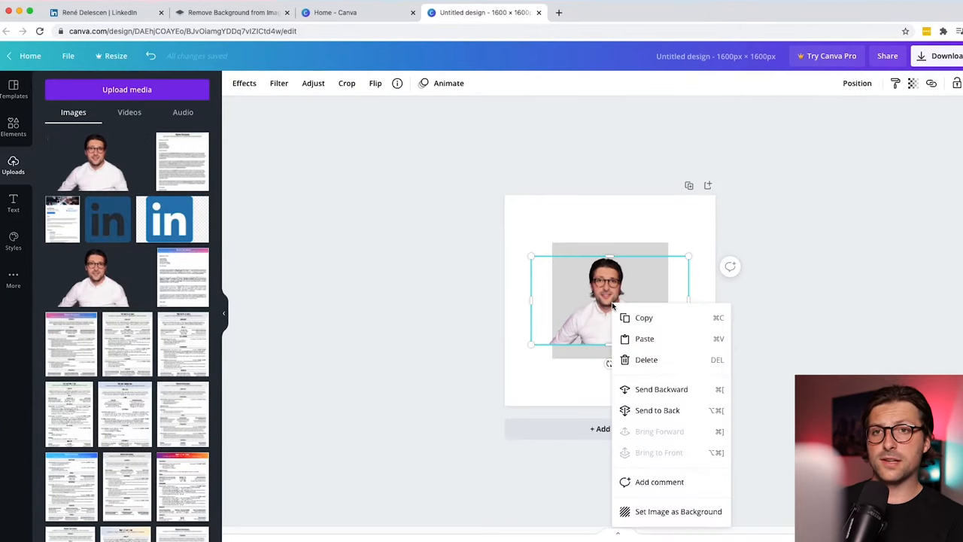
{"action": "left_click", "coordinate": [647, 358]}
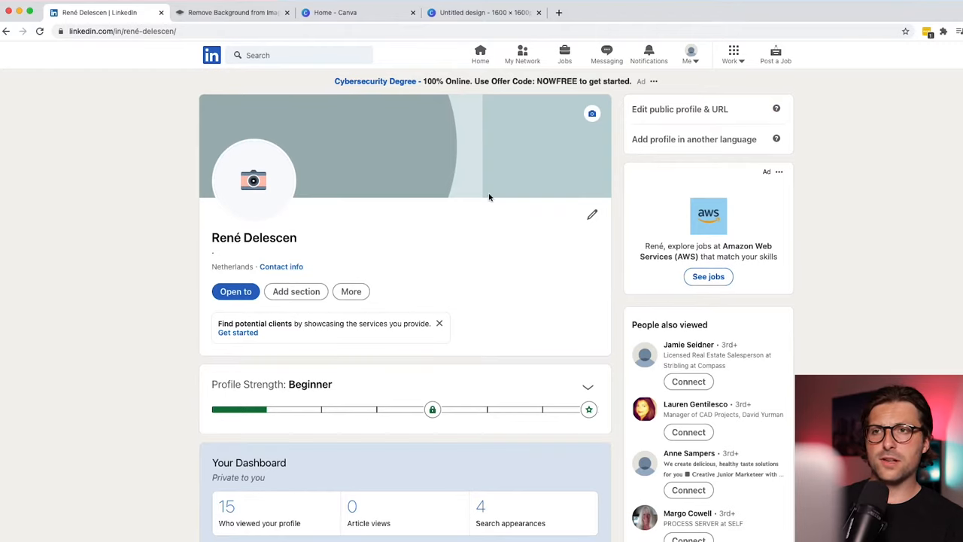
Upload the Canva headshot as the LinkedIn profile photo and save it.
{"action": "left_click", "coordinate": [252, 180]}
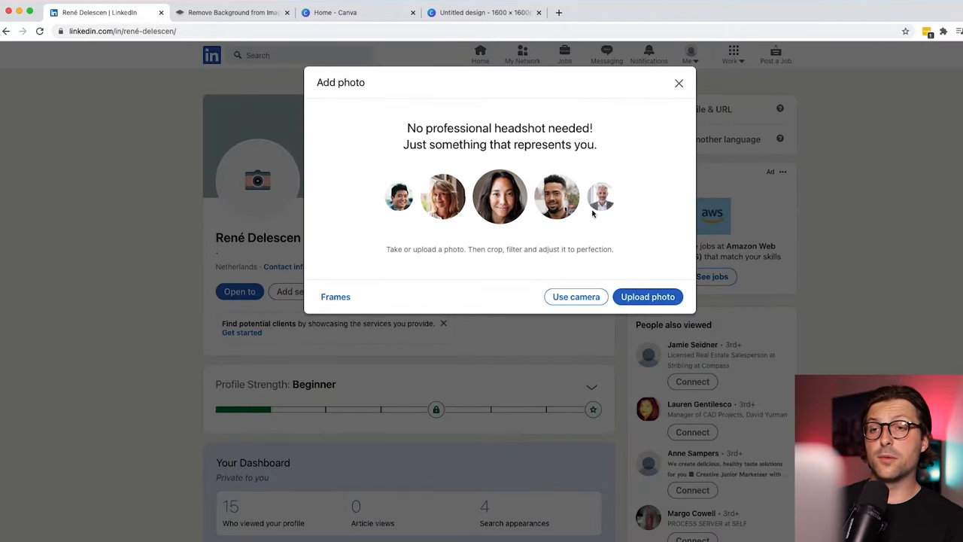
{"action": "left_click", "coordinate": [647, 294]}
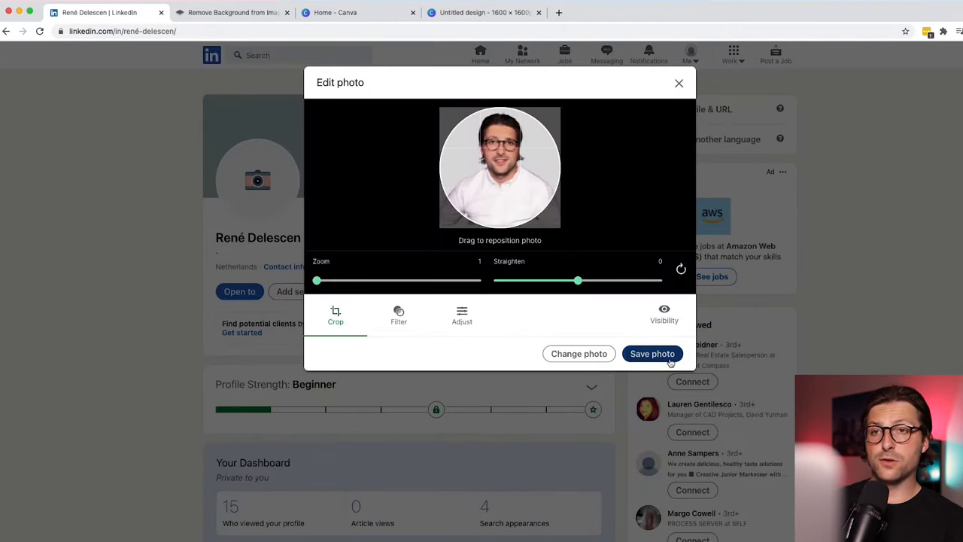
{"action": "left_click", "coordinate": [651, 354]}
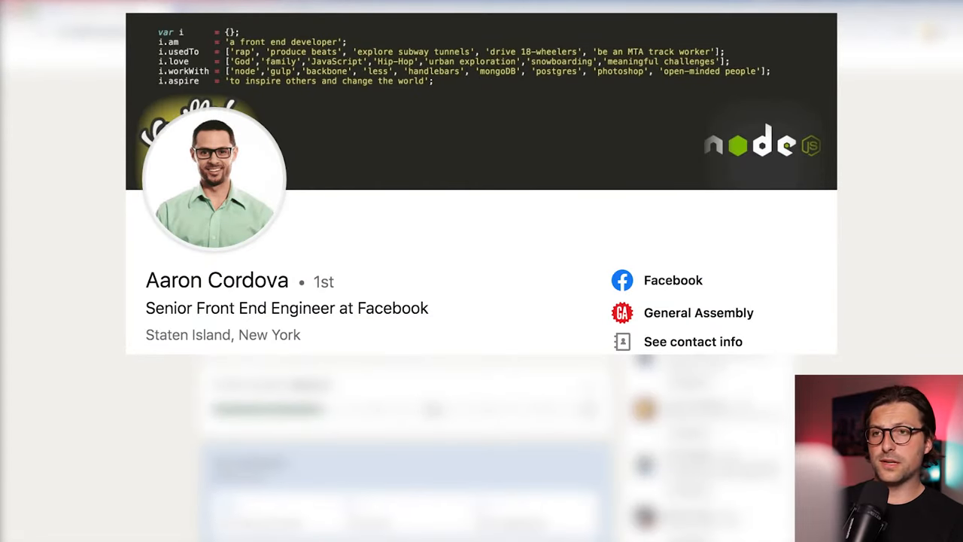
Find a LinkedIn banner template and add a heading in the Fira Code font for the name.
{"action": "left_click", "coordinate": [209, 12]}
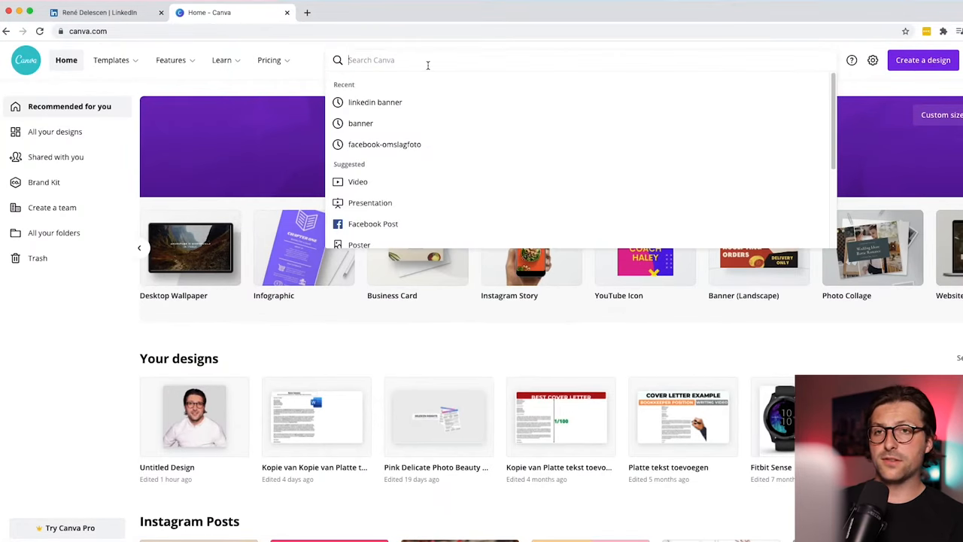
{"action": "type", "text": "linkedin banner"}
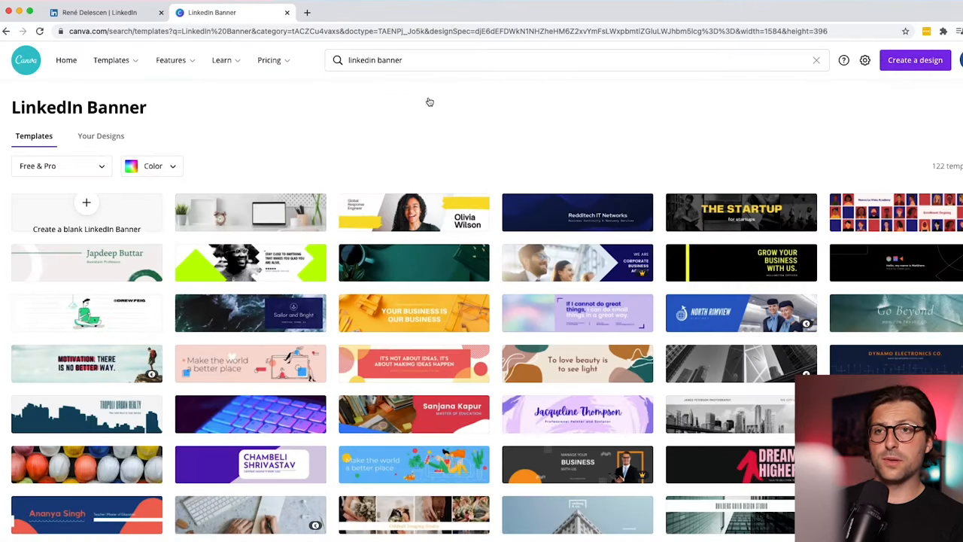
{"action": "mouse_move", "coordinate": [740, 212]}
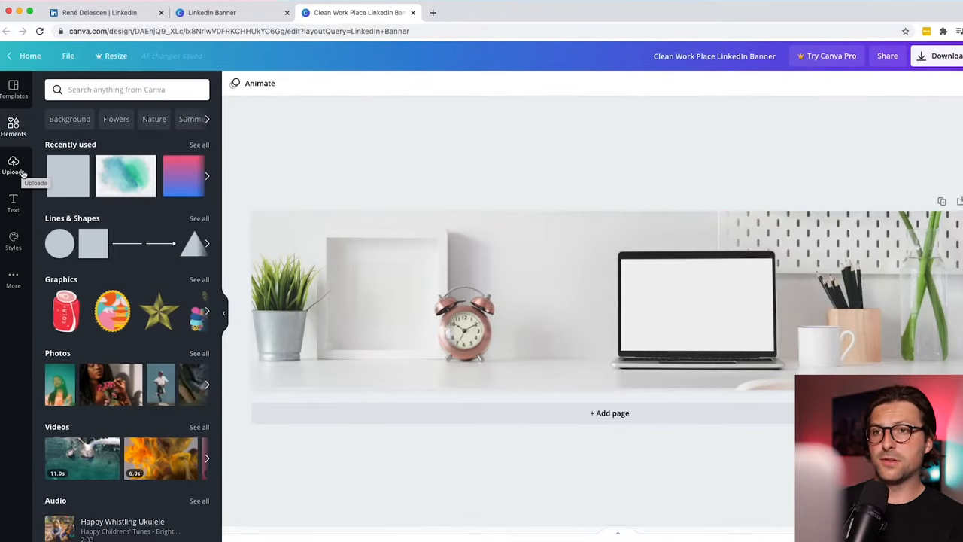
{"action": "left_click", "coordinate": [12, 239]}
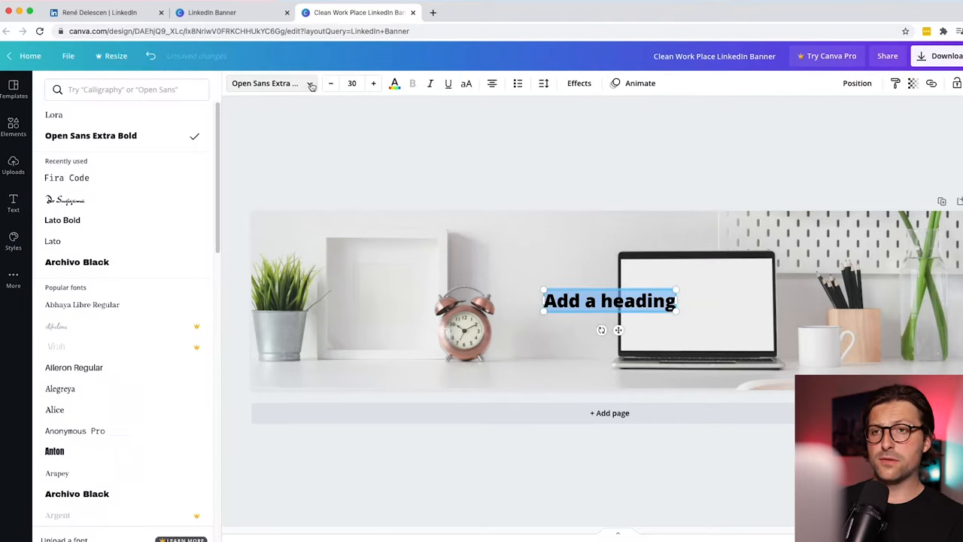
{"action": "type", "text": "code"}
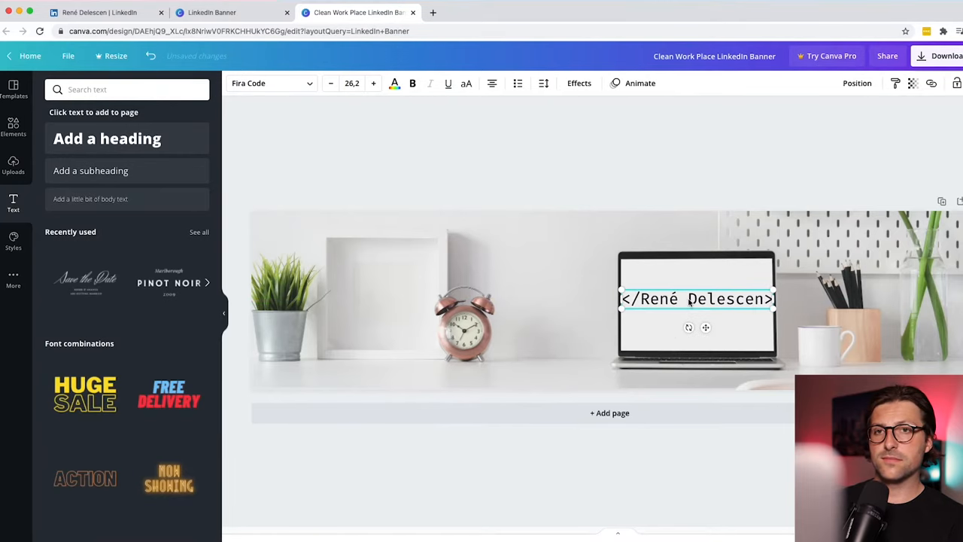
Upload the Canva desk-and-laptop banner as the profile background photo and apply it.
{"action": "left_click", "coordinate": [98, 12]}
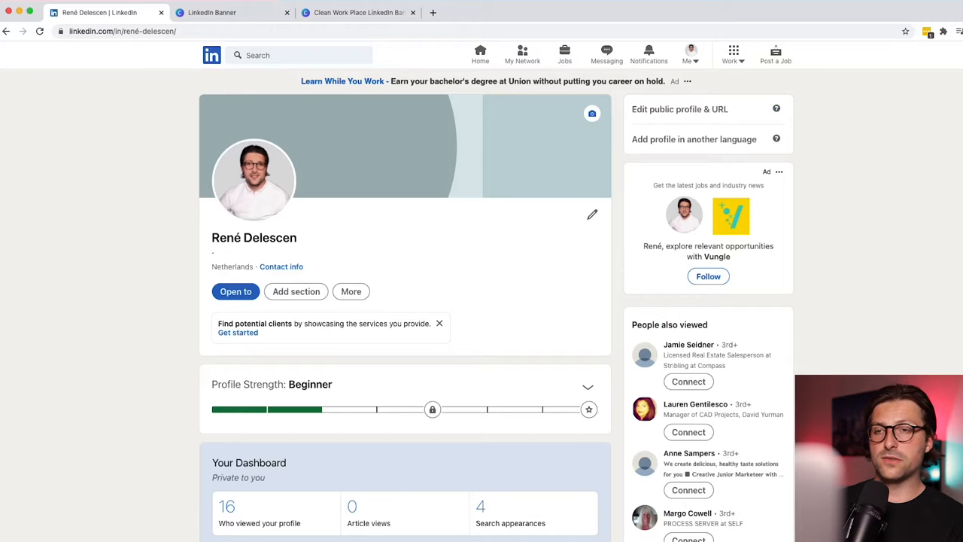
{"action": "left_click", "coordinate": [591, 113]}
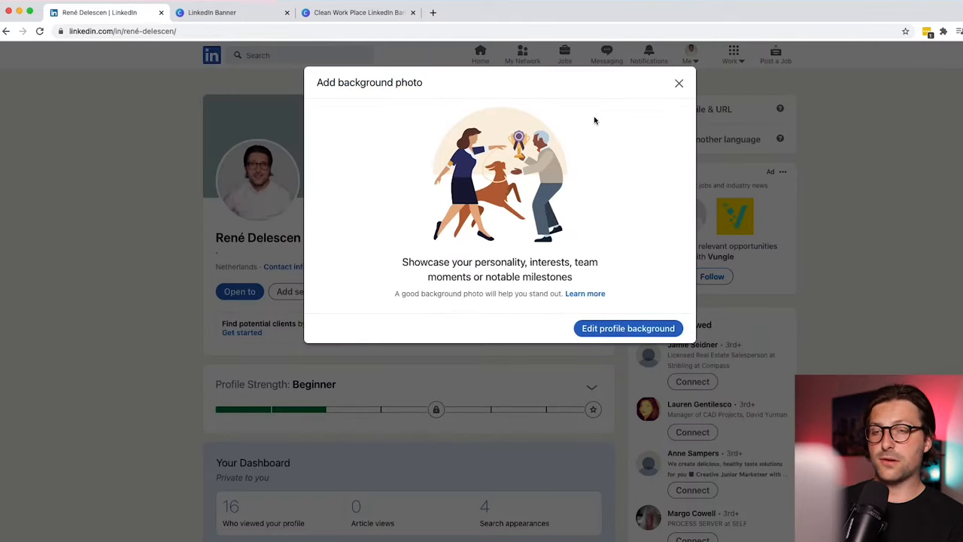
{"action": "left_click", "coordinate": [628, 328]}
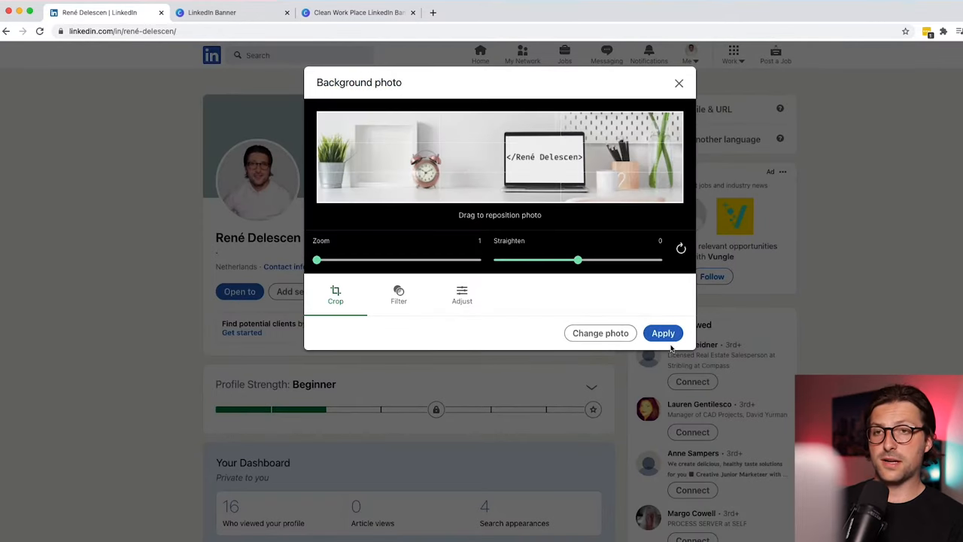
{"action": "left_click", "coordinate": [662, 332]}
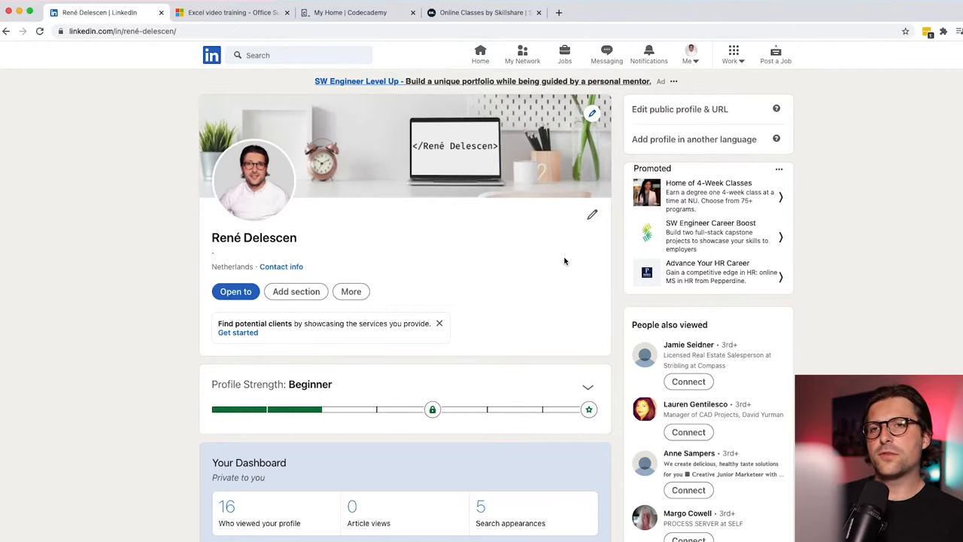
Review the Excel training, Codecademy and Skillshare tabs, then return to the LinkedIn profile.
{"action": "left_click", "coordinate": [229, 12]}
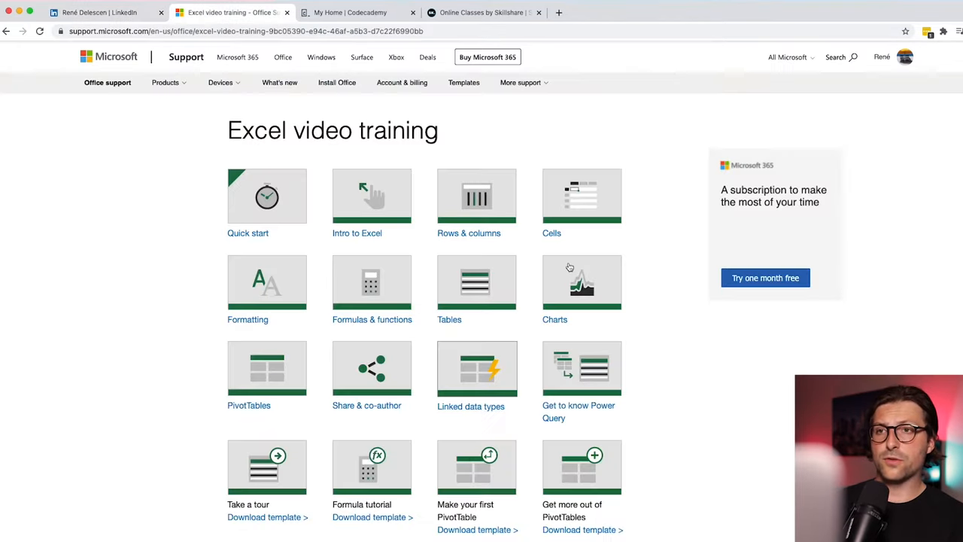
{"action": "mouse_move", "coordinate": [286, 119]}
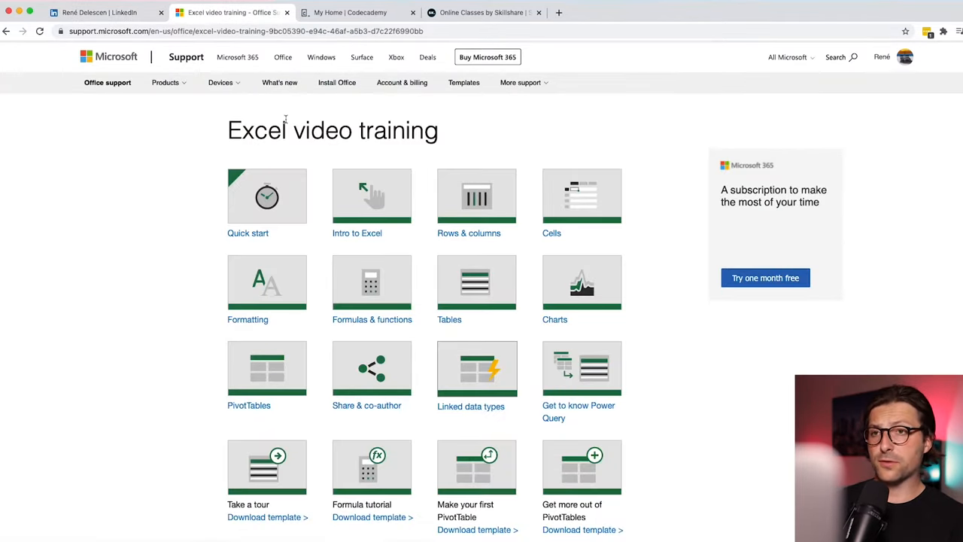
{"action": "left_click", "coordinate": [349, 12]}
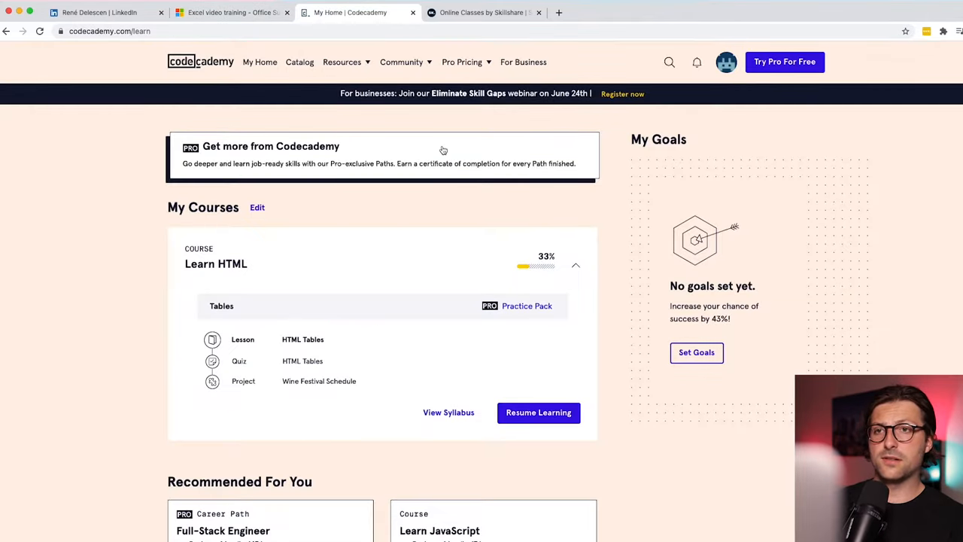
{"action": "left_click", "coordinate": [484, 12]}
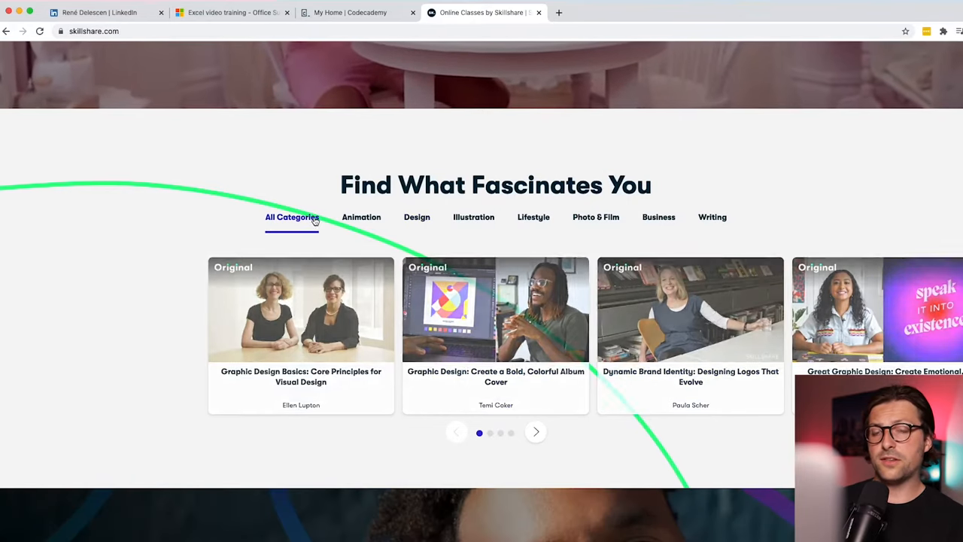
{"action": "left_click", "coordinate": [106, 12]}
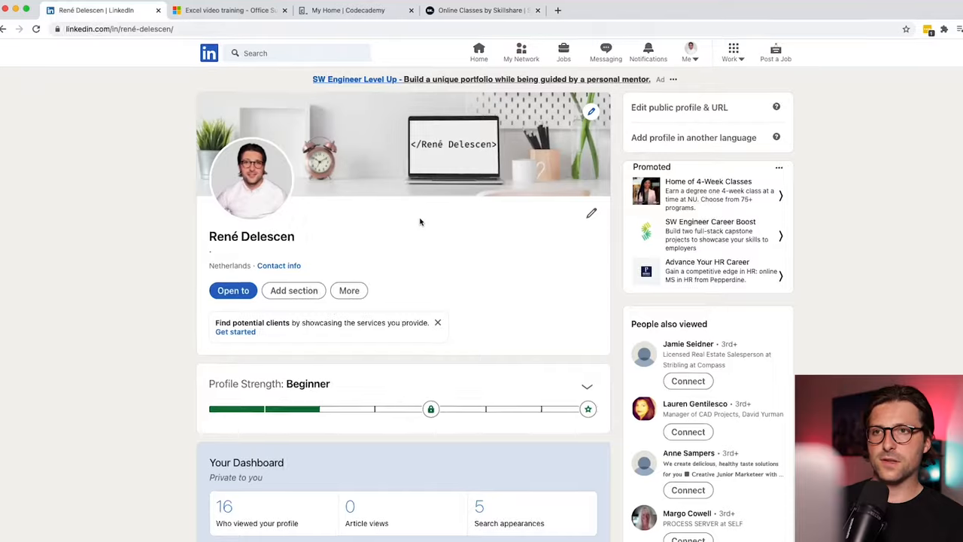
Start the headline as 'Junior Front-End Web Developer | HTML/CSS' in the intro editor.
{"action": "left_click", "coordinate": [294, 289]}
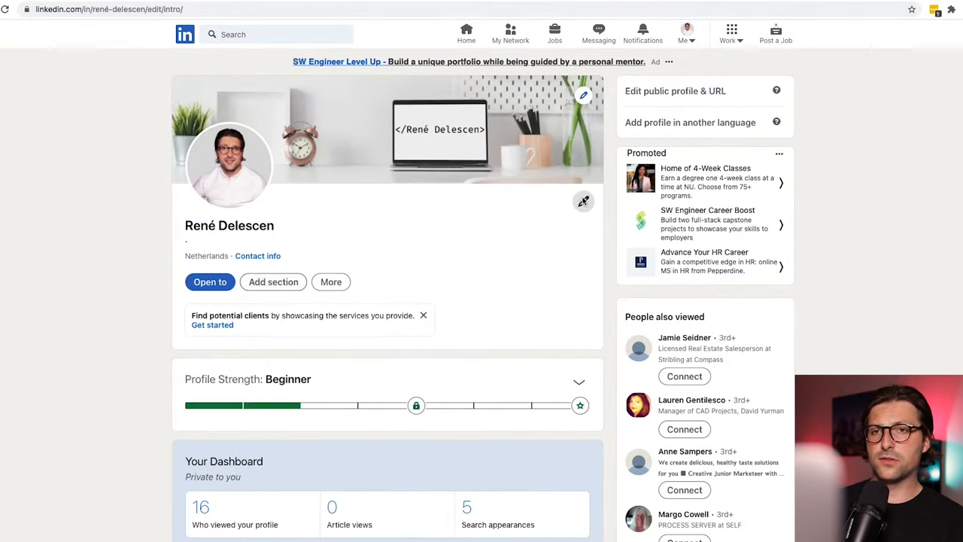
{"action": "left_click", "coordinate": [583, 96]}
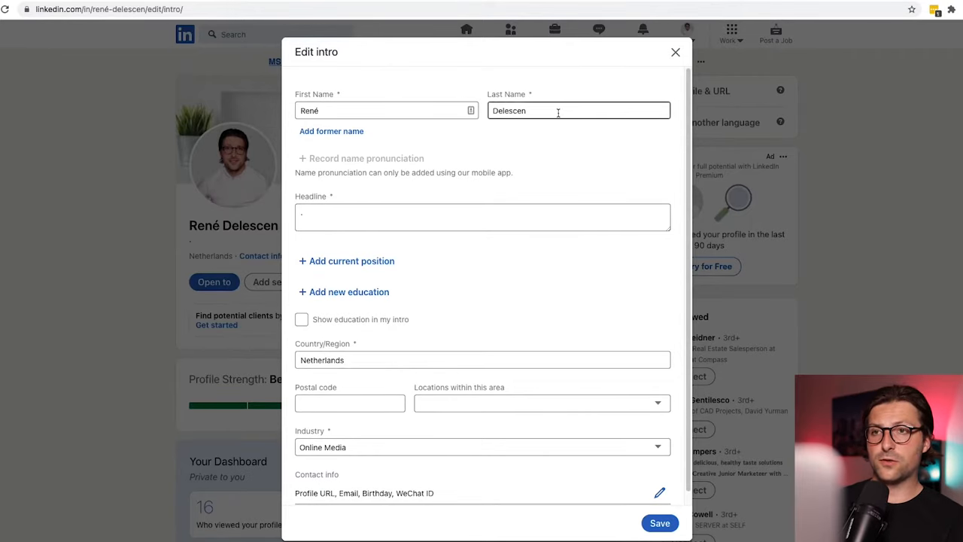
{"action": "left_click", "coordinate": [481, 217]}
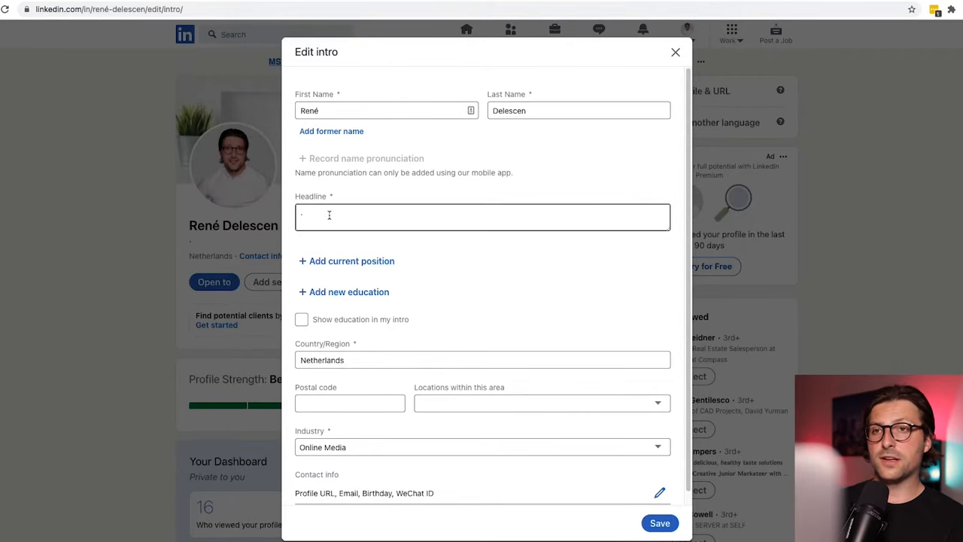
{"action": "type", "text": "Junior"}
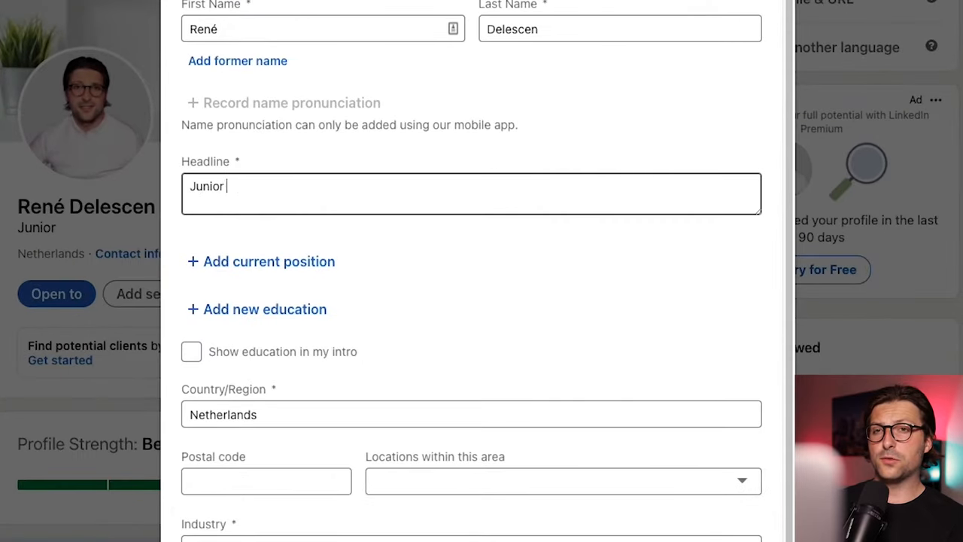
{"action": "type", "text": "Front-End Web De"}
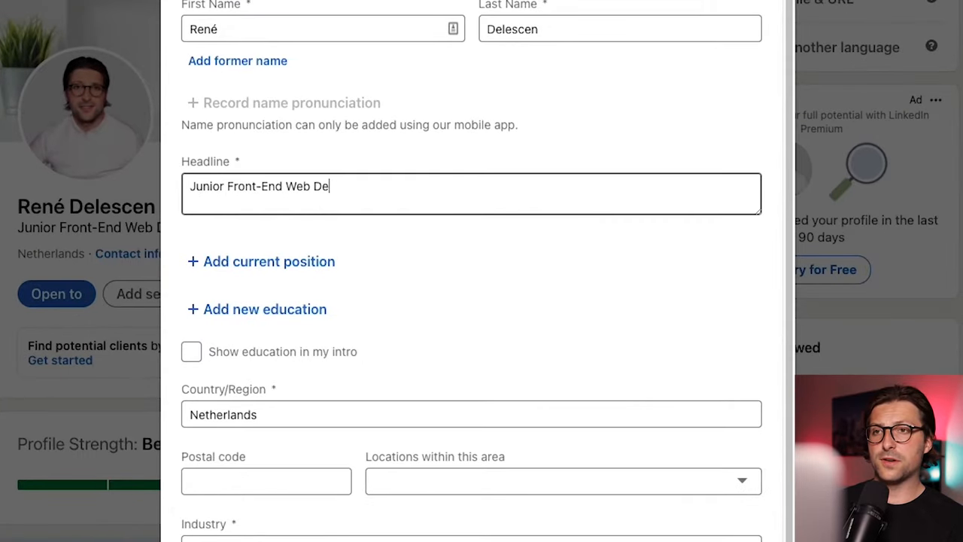
{"action": "type", "text": "veloper | HTML/CSS & JavaScript |"}
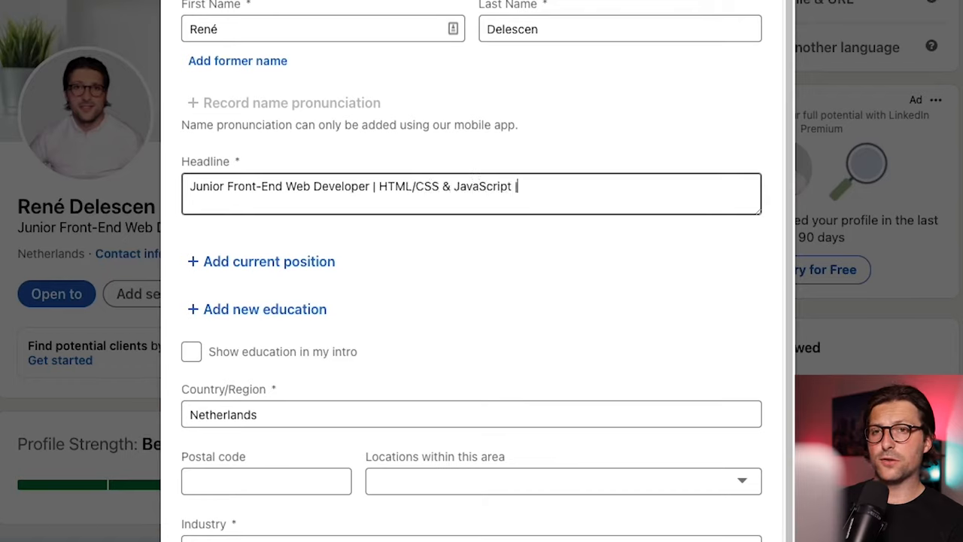
Finish the headline with 'Installs and tests user interface ... websites' and save it.
{"action": "type", "text": "Installs and t"}
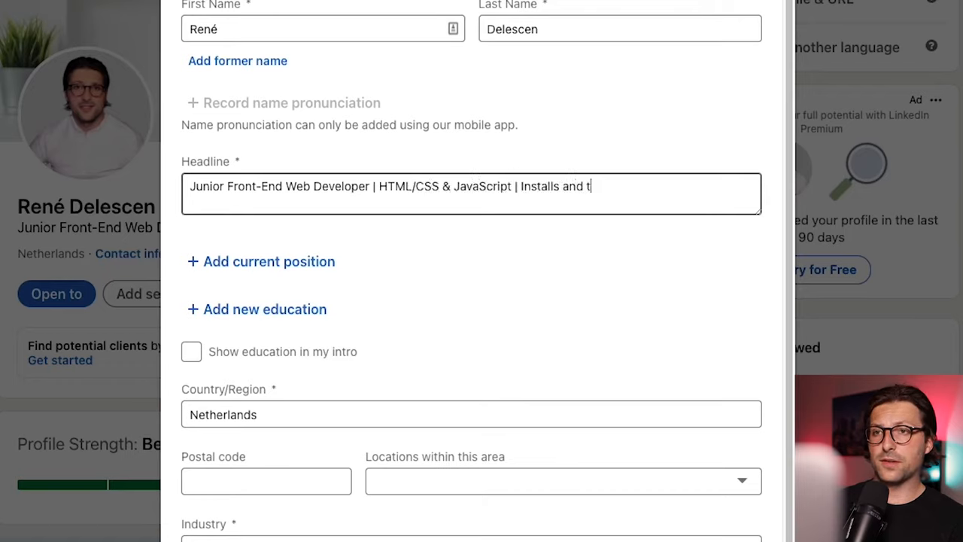
{"action": "type", "text": "ests user interface elements of"}
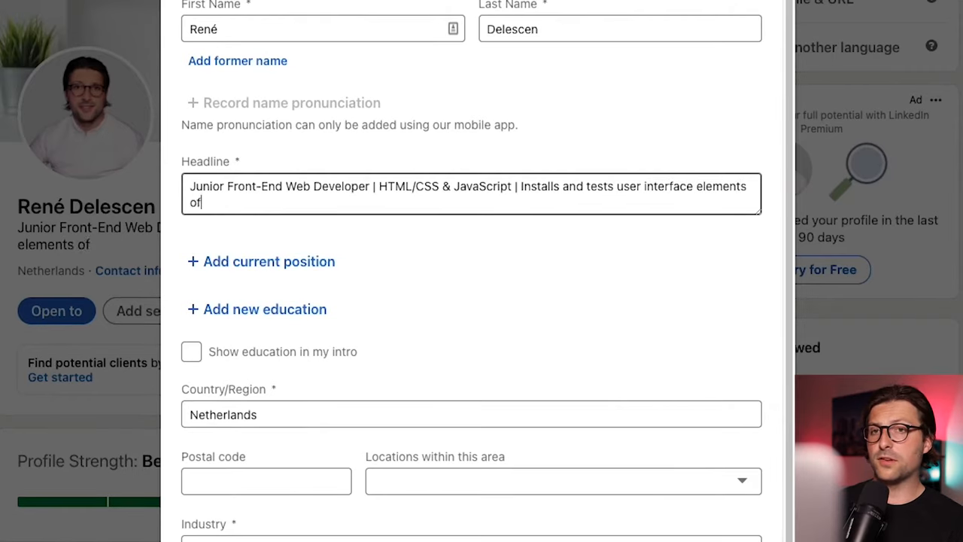
{"action": "type", "text": "websites"}
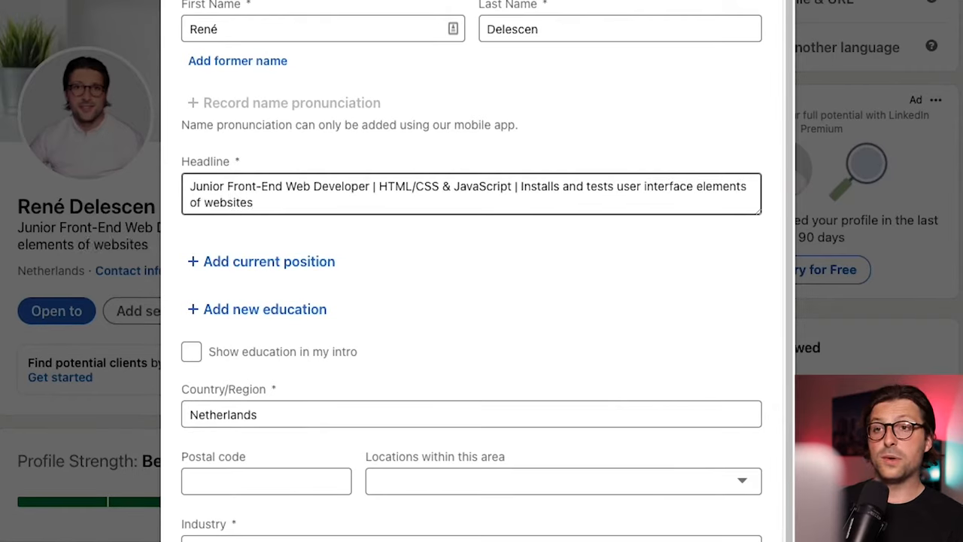
{"action": "double_click", "coordinate": [297, 187]}
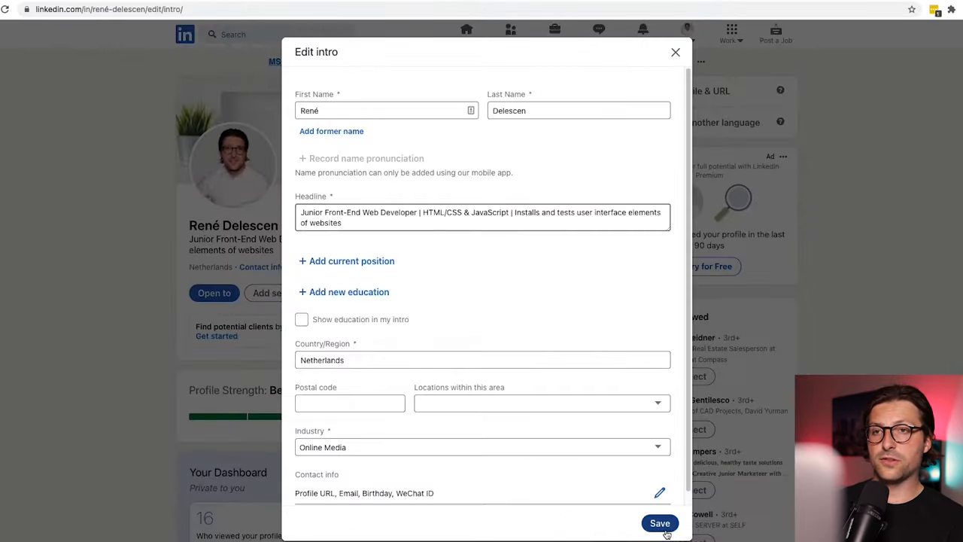
{"action": "left_click", "coordinate": [659, 523]}
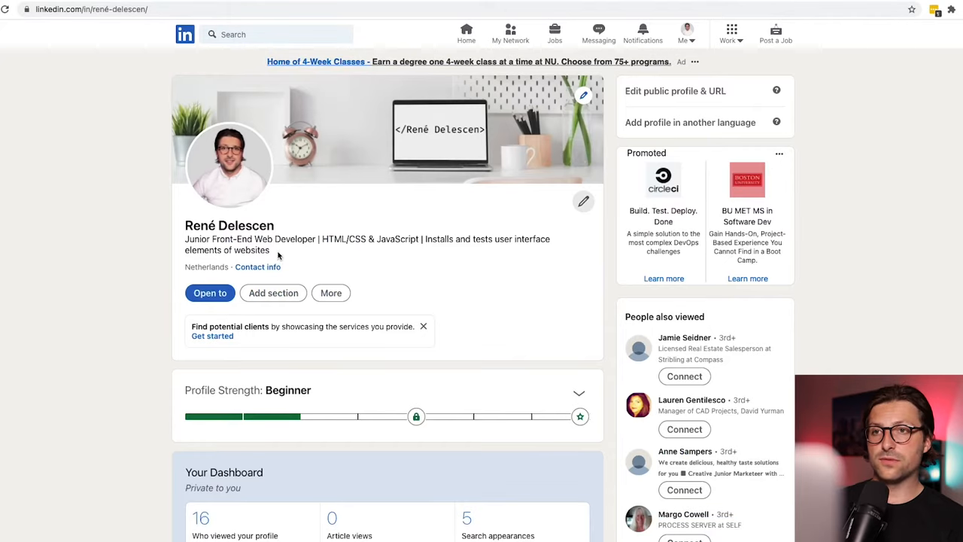
Add Amsterdam University of Applied Sciences, Bachelor of Business Administration in International Business, 2013–2017, and save.
{"action": "left_click", "coordinate": [584, 202]}
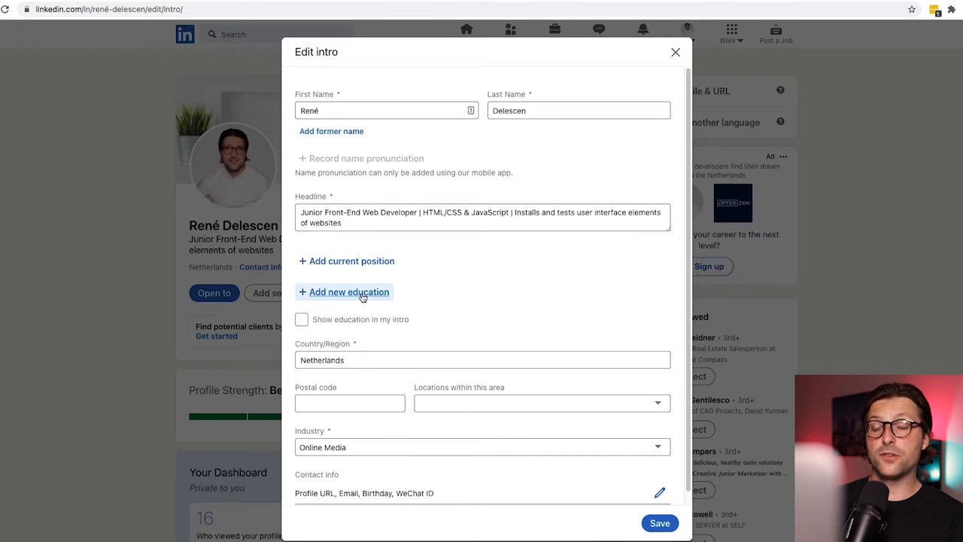
{"action": "left_click", "coordinate": [343, 292]}
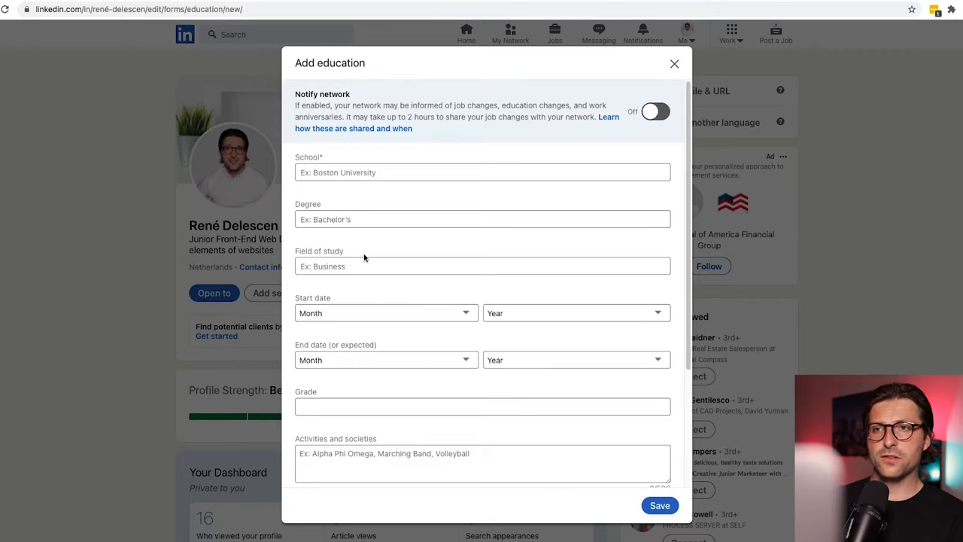
{"action": "type", "text": "Amsterdam University of Applied Sciences"}
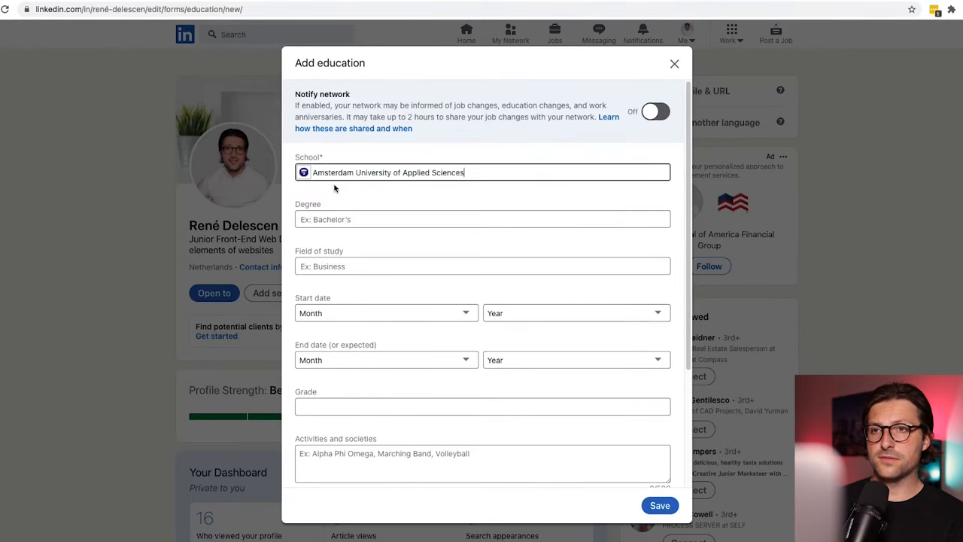
{"action": "type", "text": "Bachelor of Business"}
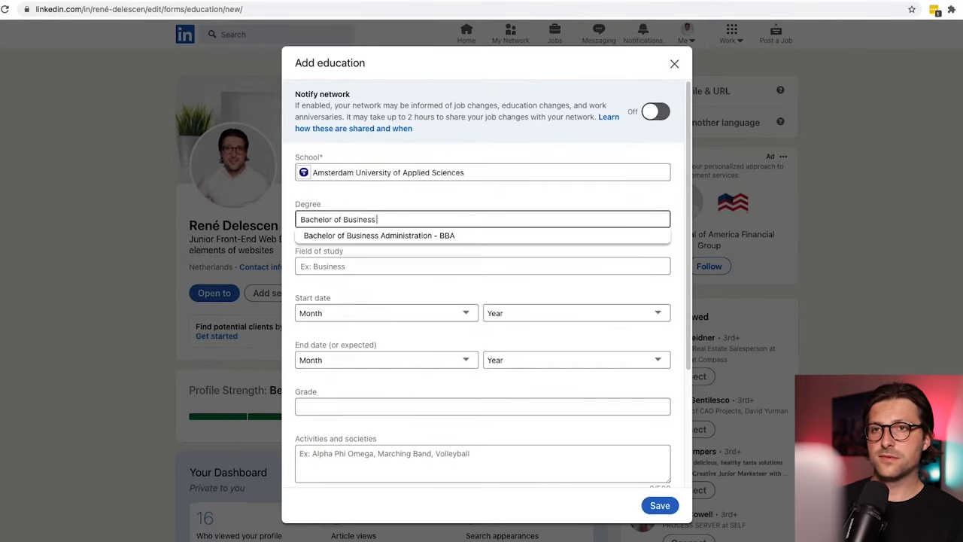
{"action": "type", "text": "International Busines"}
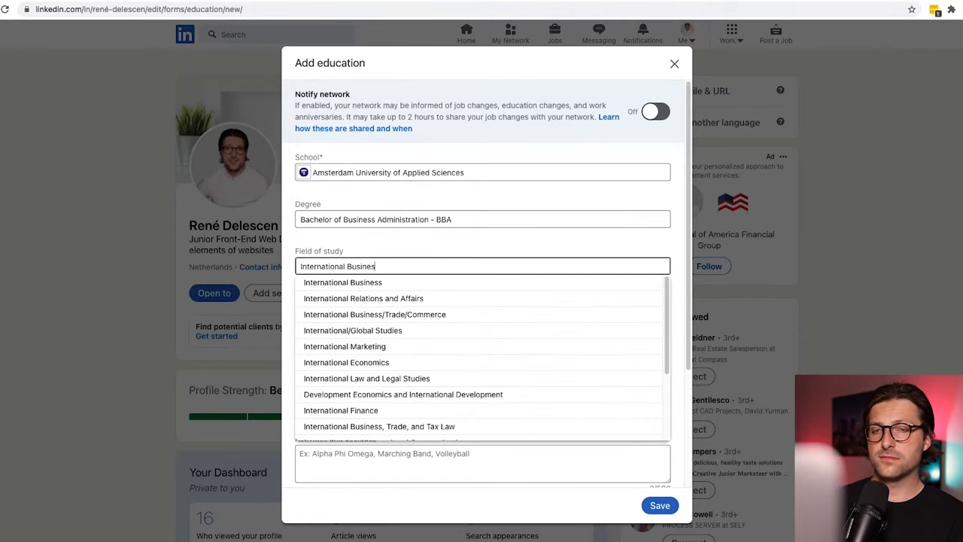
{"action": "left_click", "coordinate": [343, 283]}
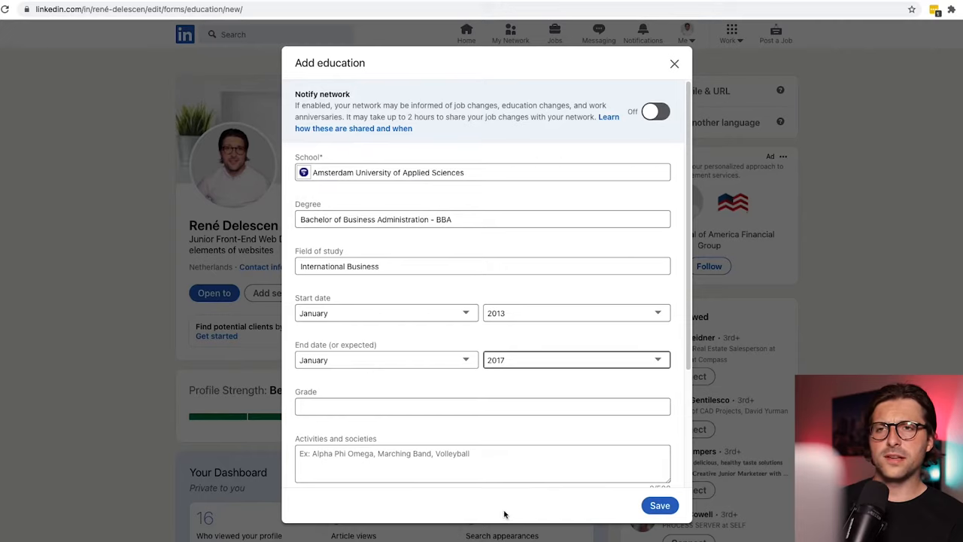
{"action": "left_click", "coordinate": [659, 506]}
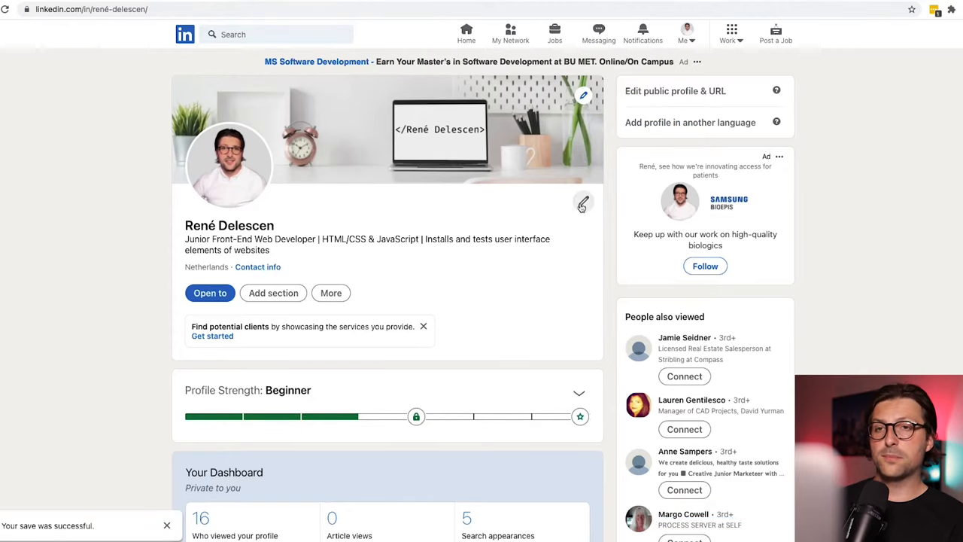
Enable 'Show education in my intro', save, and check the Education section lists the BBA entry.
{"action": "left_click", "coordinate": [584, 203]}
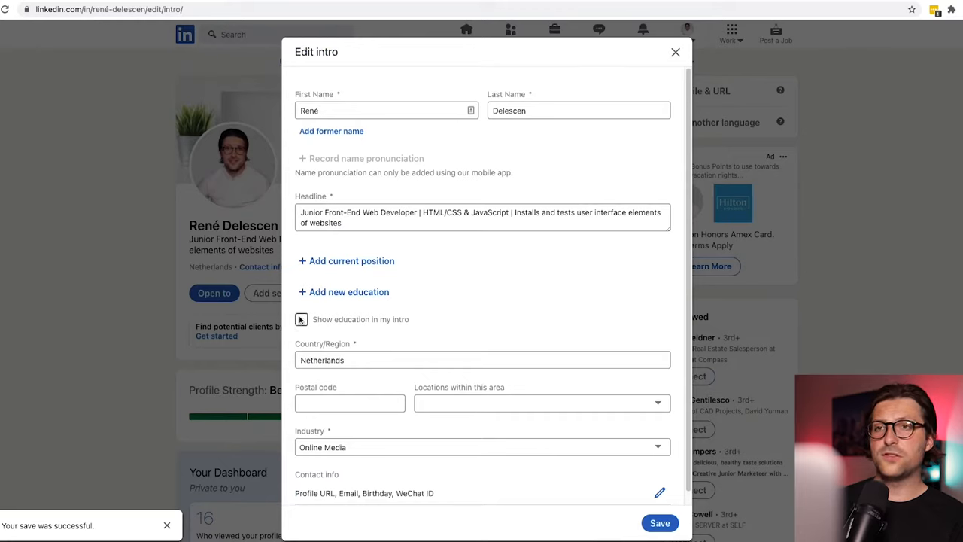
{"action": "left_click", "coordinate": [301, 319]}
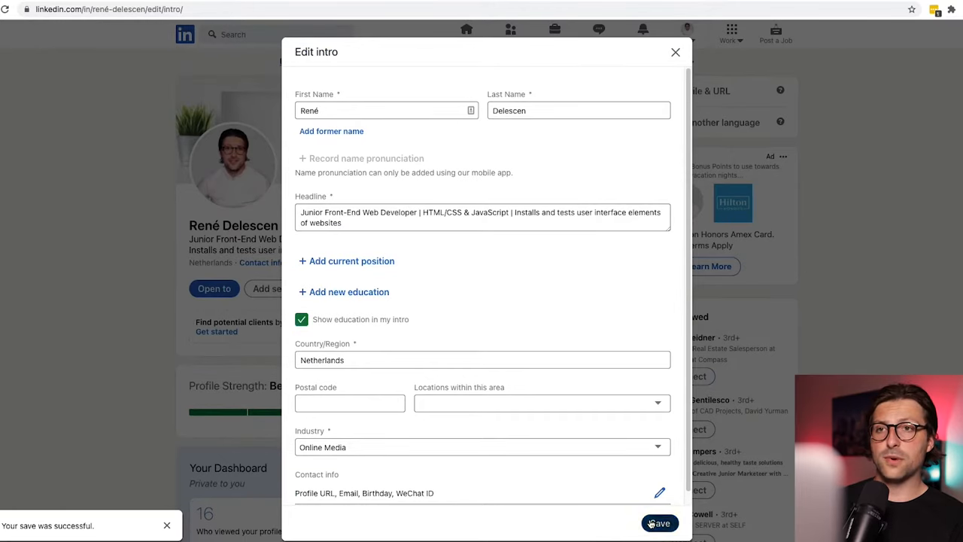
{"action": "left_click", "coordinate": [659, 523]}
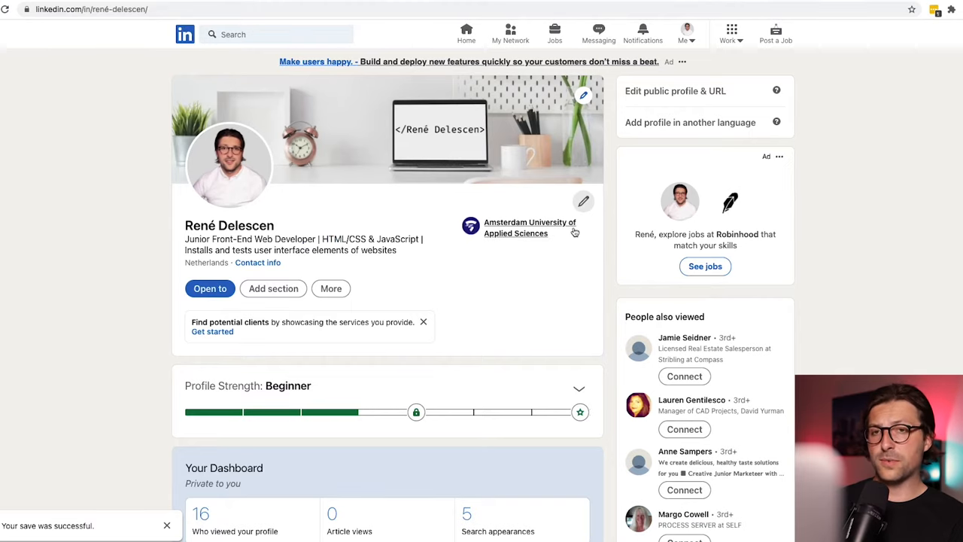
{"action": "scroll", "scroll_direction": "down", "scroll_amount": 3}
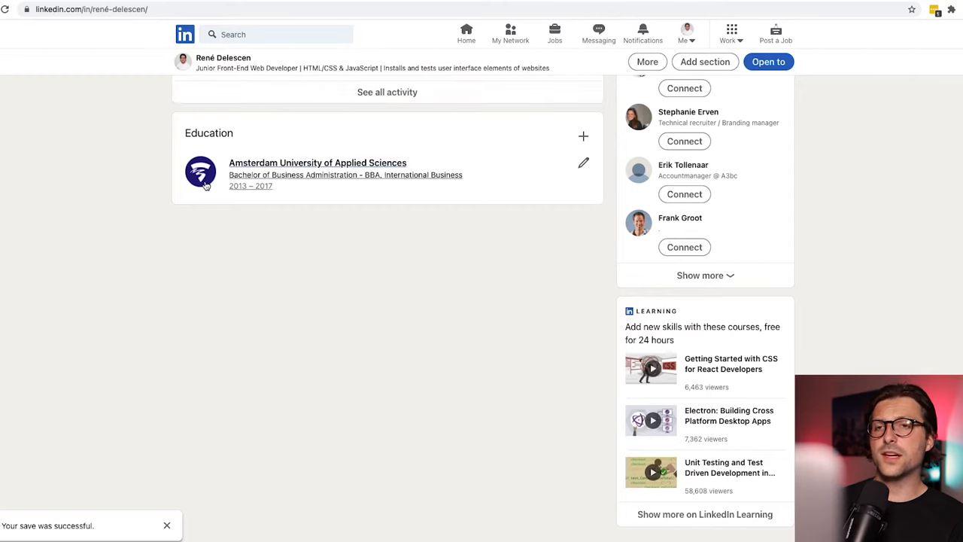
{"action": "scroll", "scroll_direction": "up", "scroll_amount": 3}
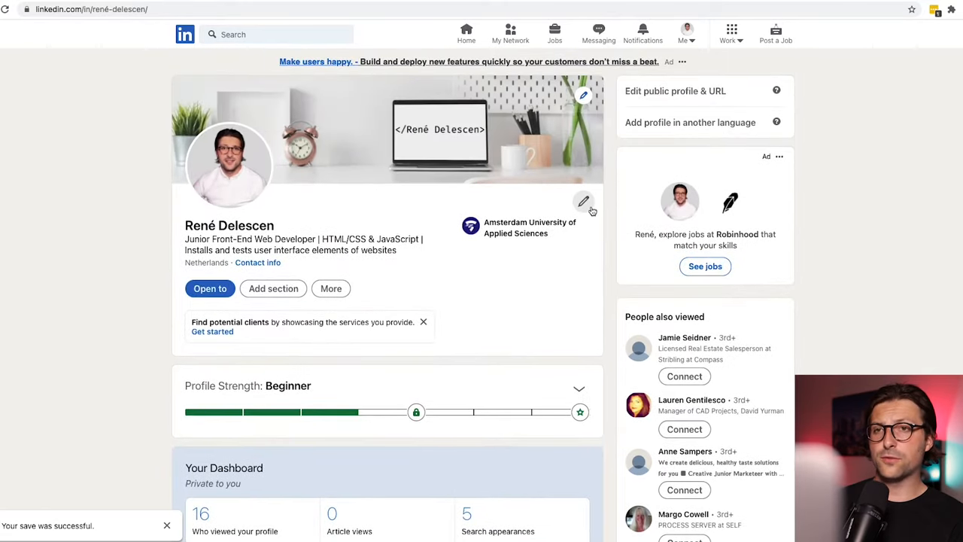
Set the intro country to United States, postal code 94016 and location San Francisco Bay Area.
{"action": "left_click", "coordinate": [584, 201]}
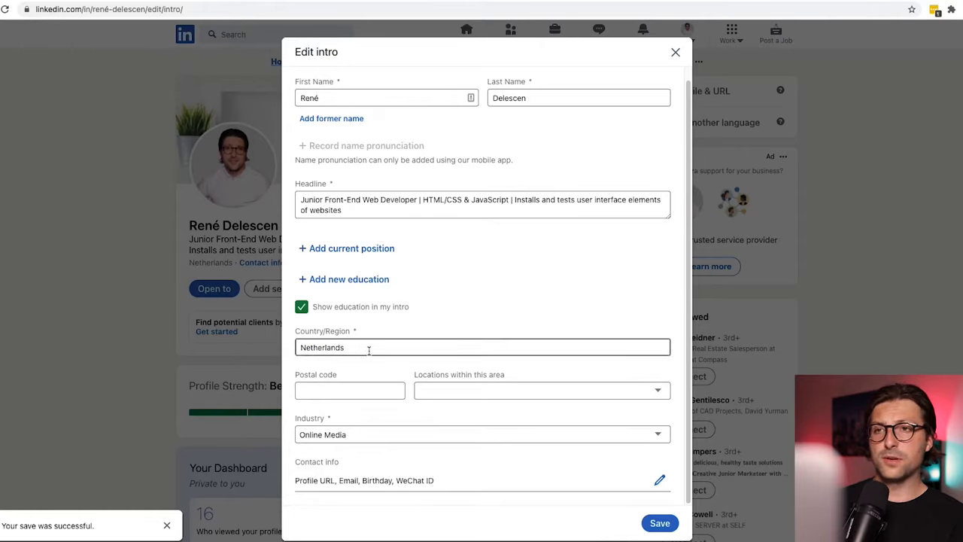
{"action": "left_click", "coordinate": [482, 346]}
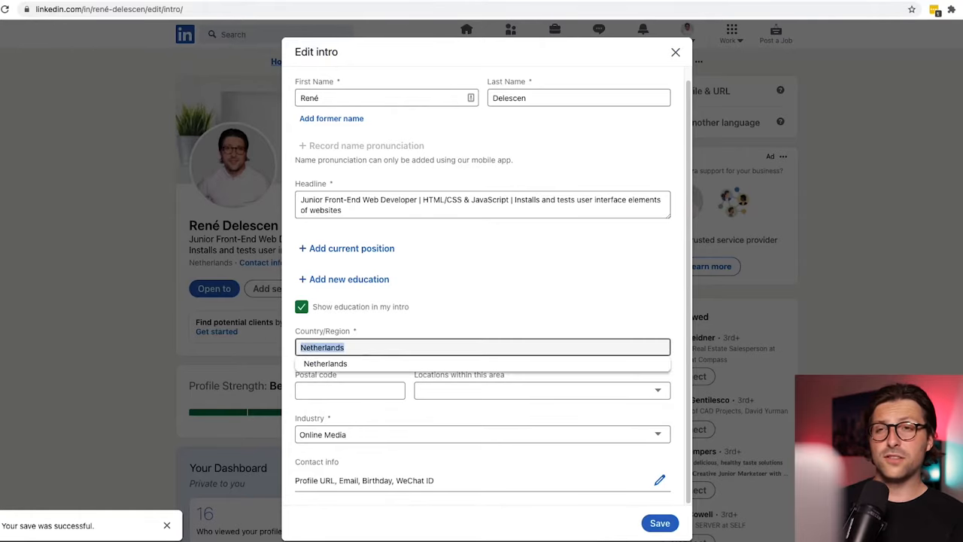
{"action": "type", "text": "United"}
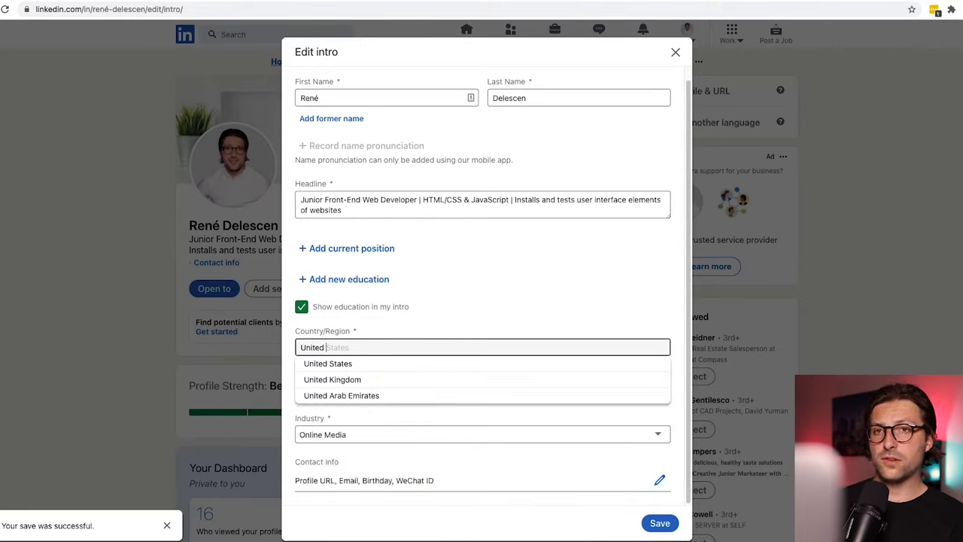
{"action": "left_click", "coordinate": [328, 363]}
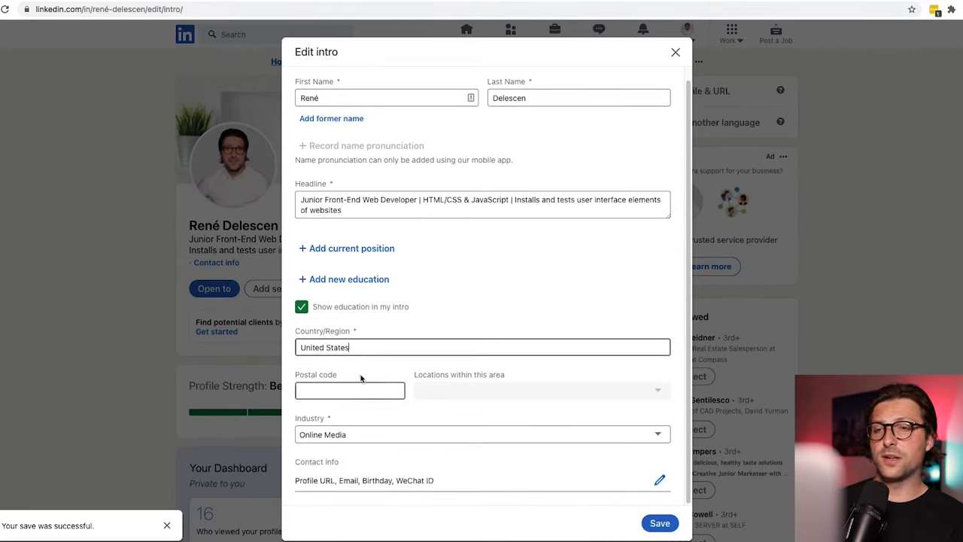
{"action": "type", "text": "94016"}
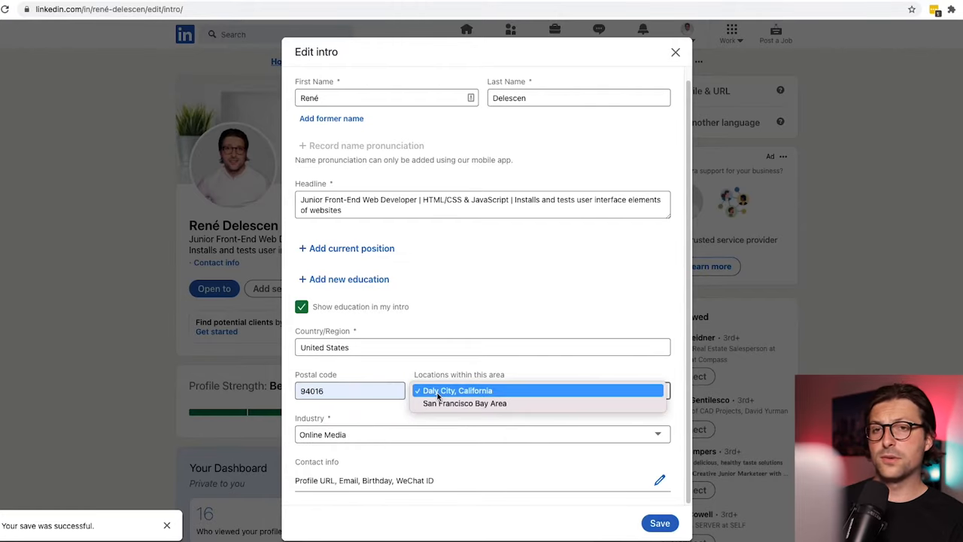
{"action": "left_click", "coordinate": [464, 403]}
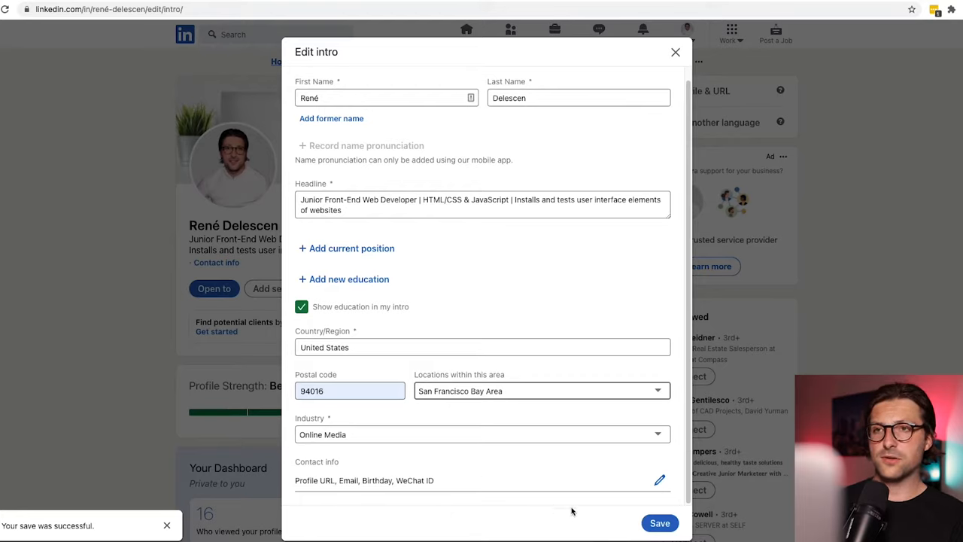
Save the updated intro so the profile shows San Francisco Bay Area.
{"action": "left_click", "coordinate": [659, 522]}
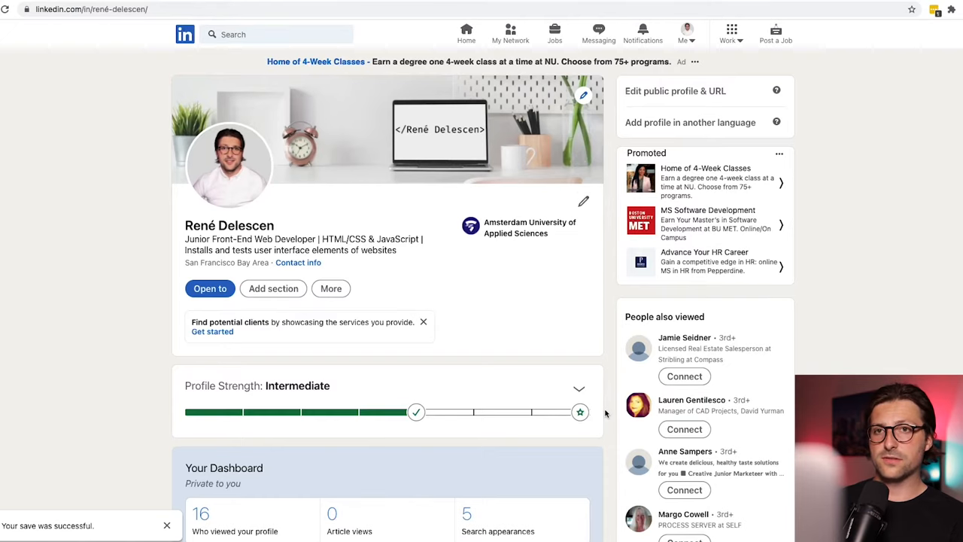
{"action": "left_click", "coordinate": [297, 262]}
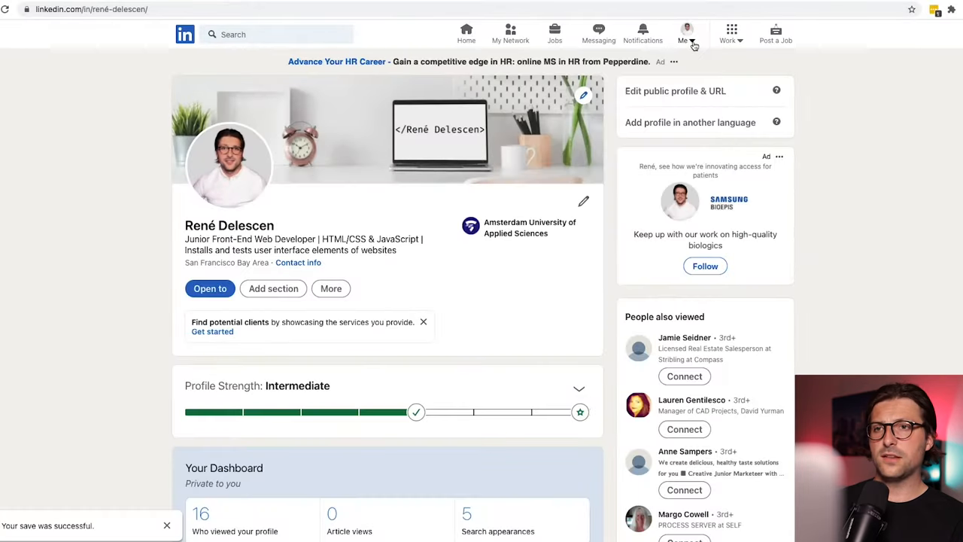
Change the custom public profile URL to linkedin.com/in/rené-delescen and save it.
{"action": "left_click", "coordinate": [685, 33]}
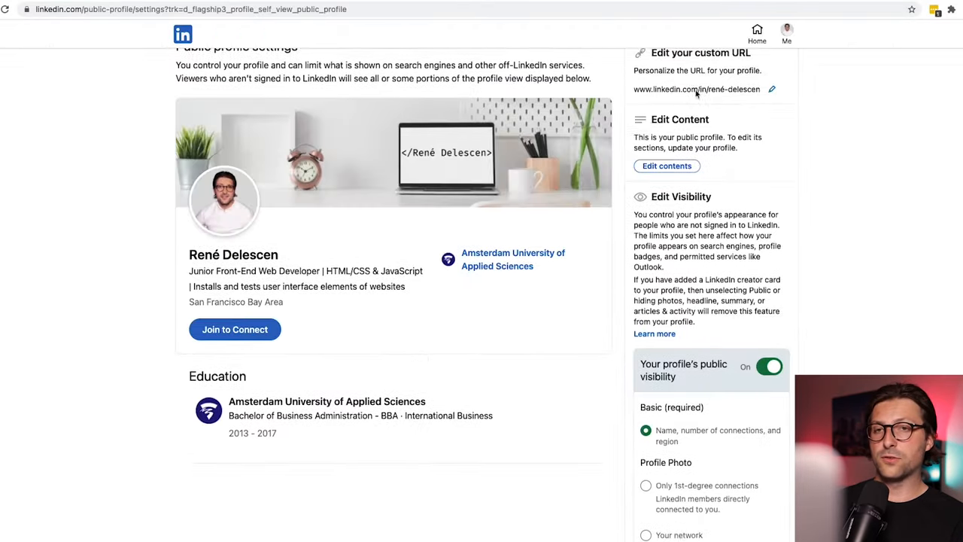
{"action": "left_click", "coordinate": [770, 88]}
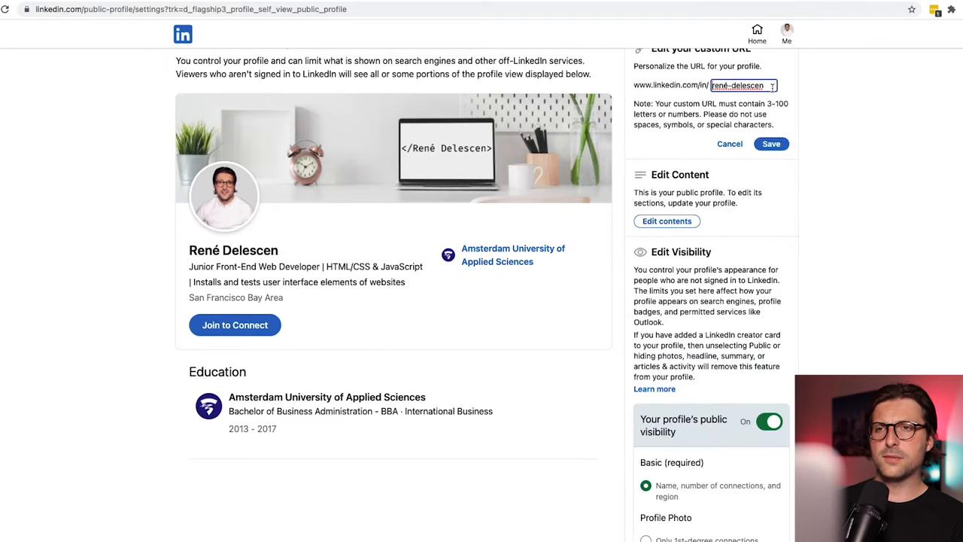
{"action": "left_click", "coordinate": [740, 84]}
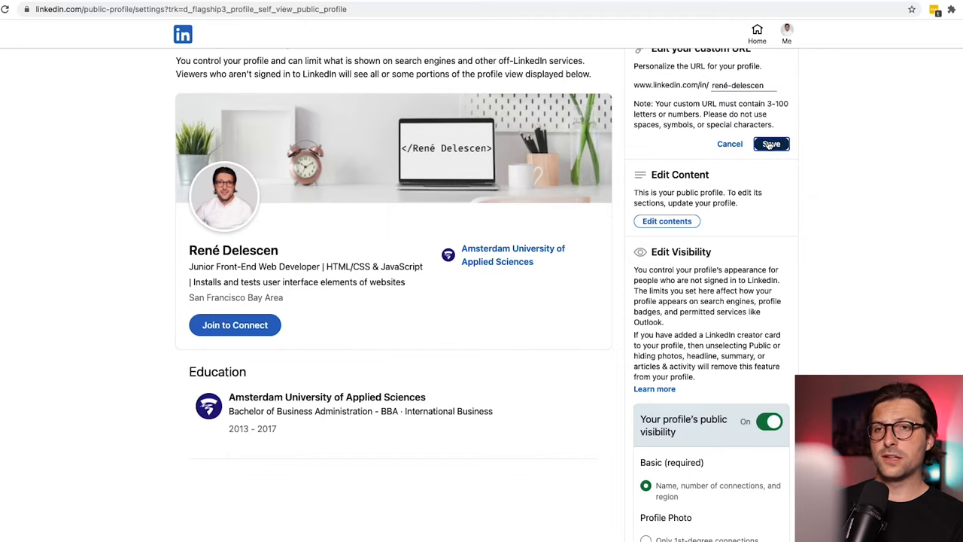
{"action": "left_click", "coordinate": [771, 144]}
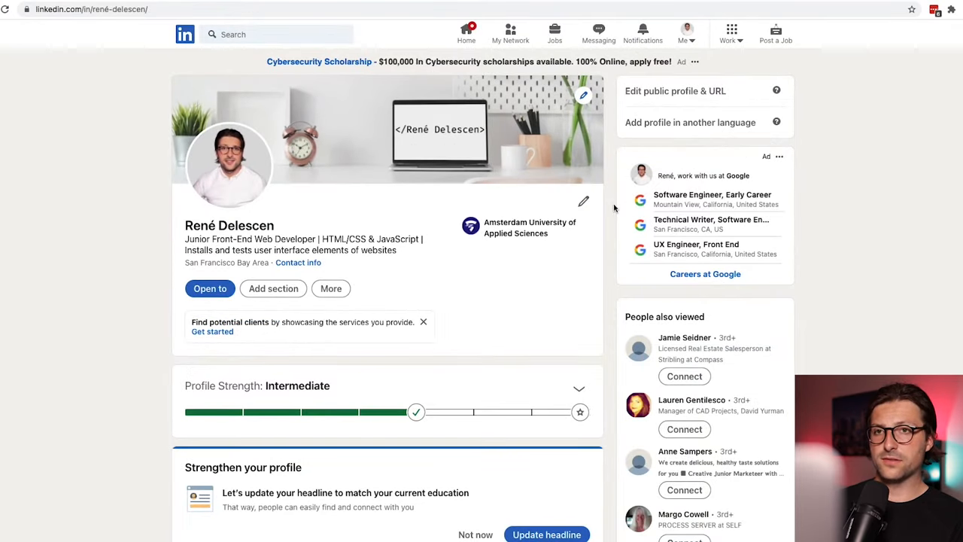
Reach the existing About section on the profile and expand its full summary text.
{"action": "left_click", "coordinate": [273, 289]}
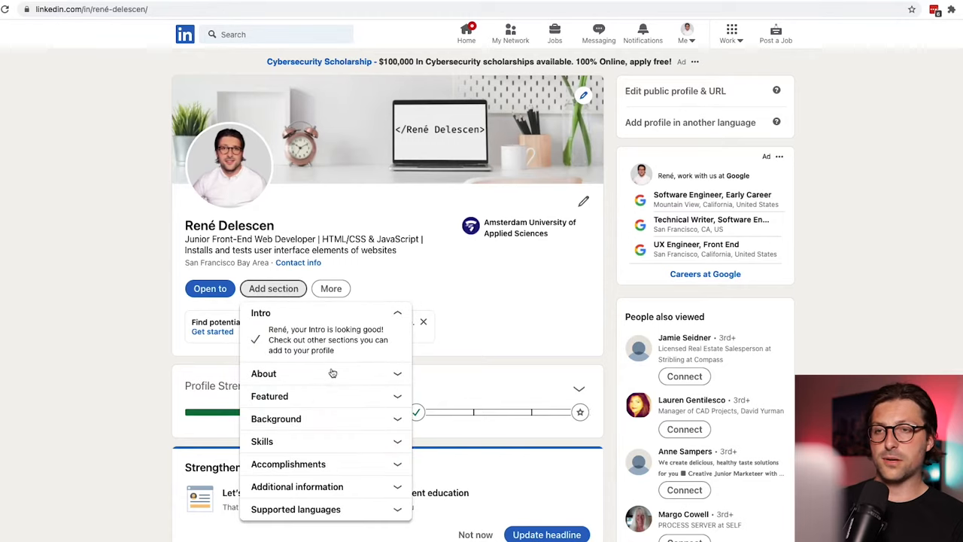
{"action": "left_click", "coordinate": [264, 373]}
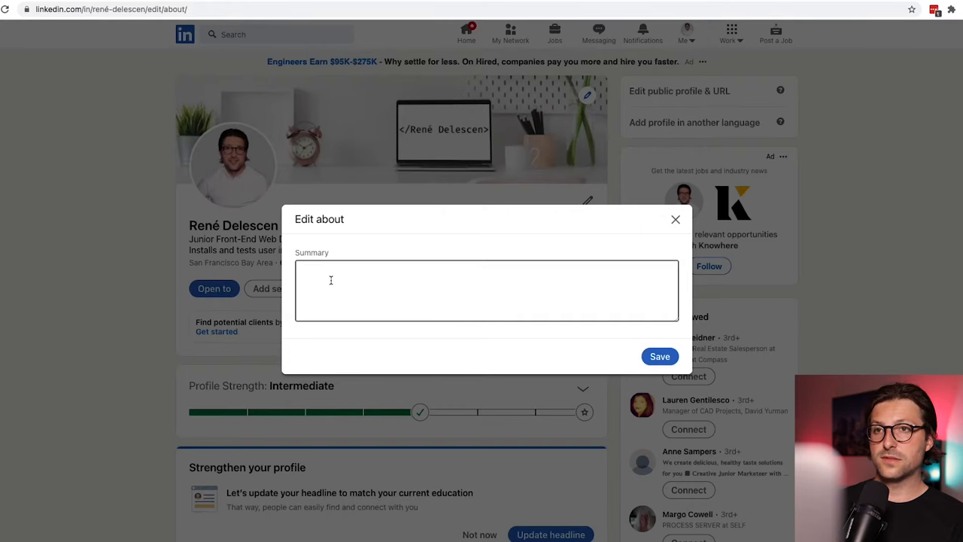
{"action": "left_click", "coordinate": [674, 220]}
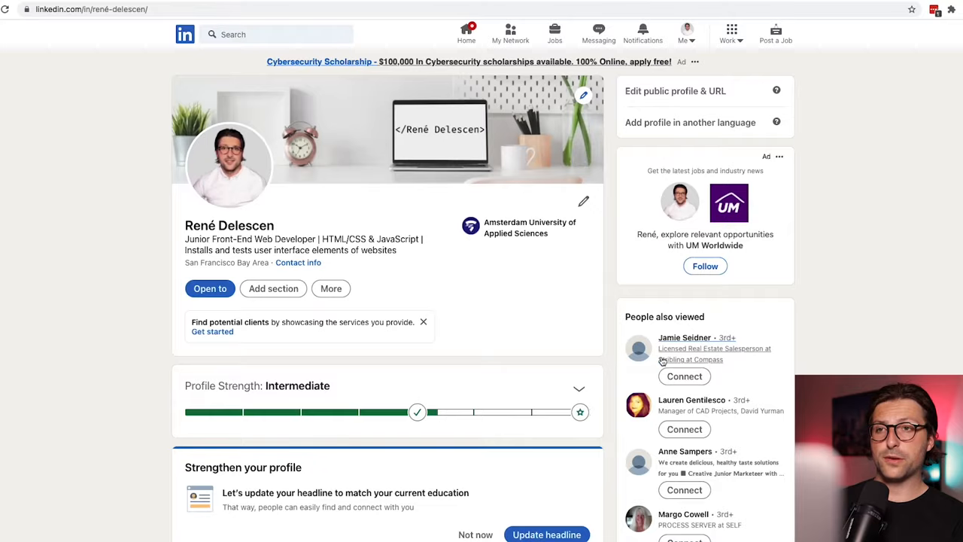
{"action": "scroll", "scroll_direction": "down", "scroll_amount": 3}
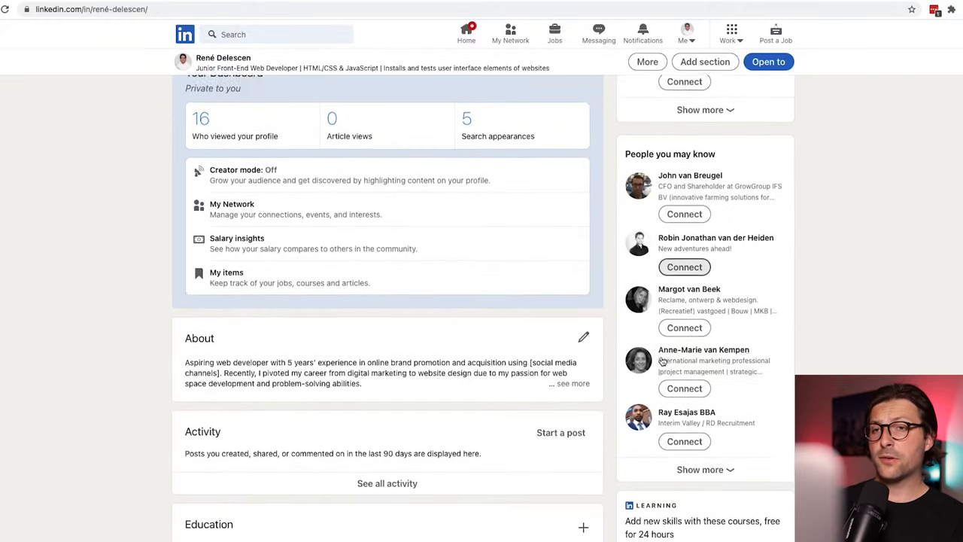
{"action": "scroll", "scroll_direction": "down", "scroll_amount": 3}
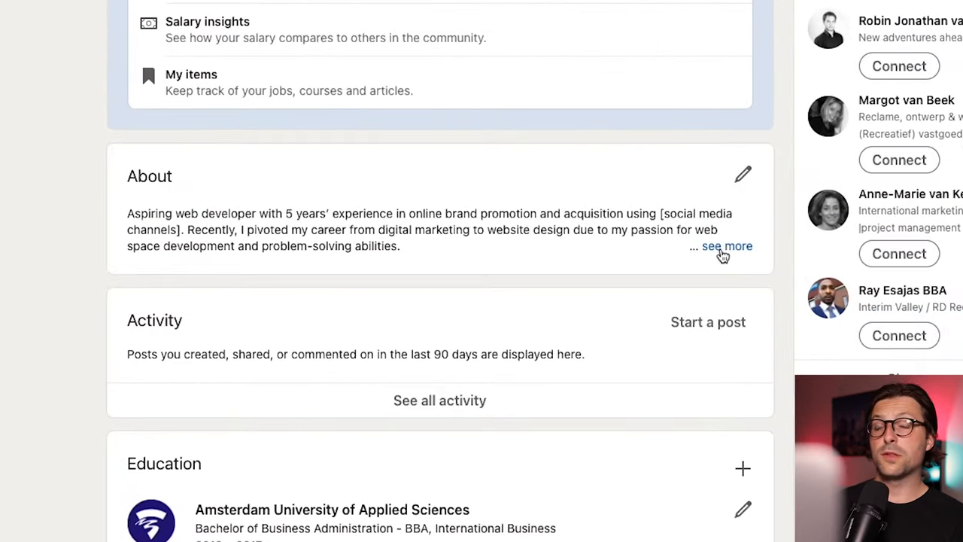
{"action": "left_click", "coordinate": [727, 247]}
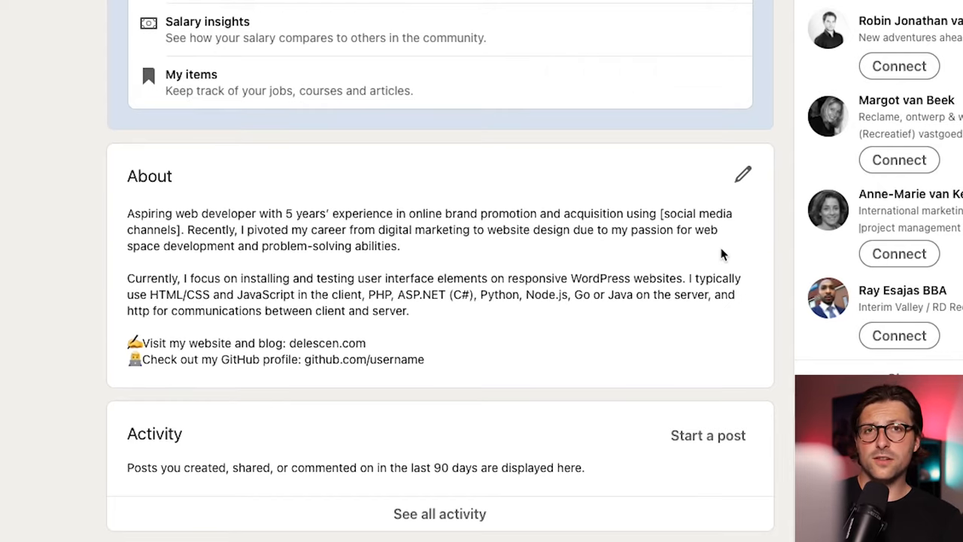
Replace the About opening with the third-year computer science student and web developer summary.
{"action": "left_click", "coordinate": [743, 175]}
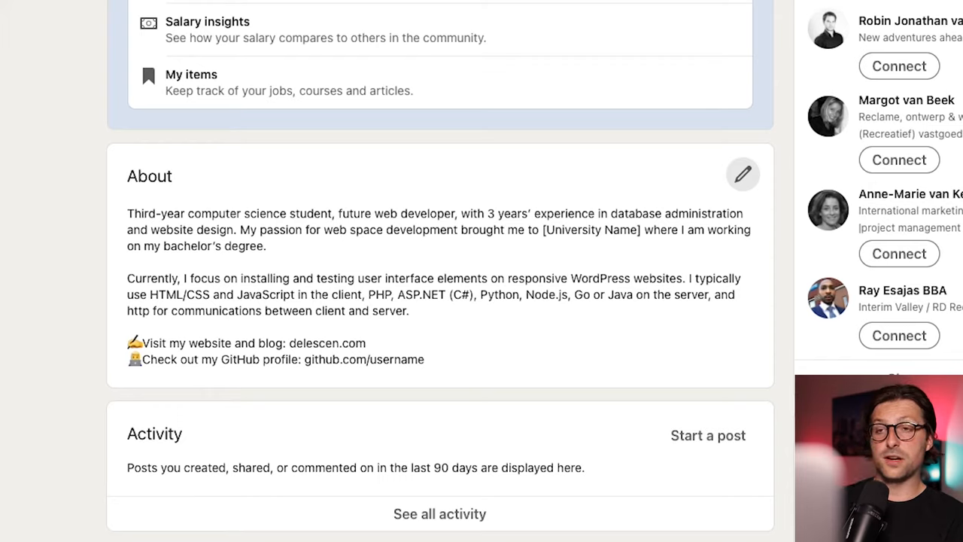
{"action": "double_click", "coordinate": [415, 213]}
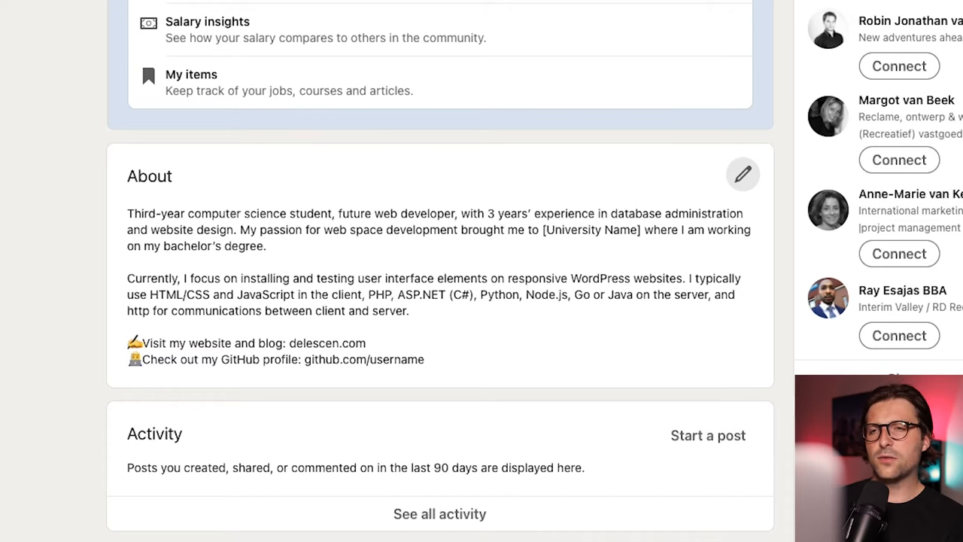
{"action": "scroll", "scroll_direction": "up", "scroll_amount": 3}
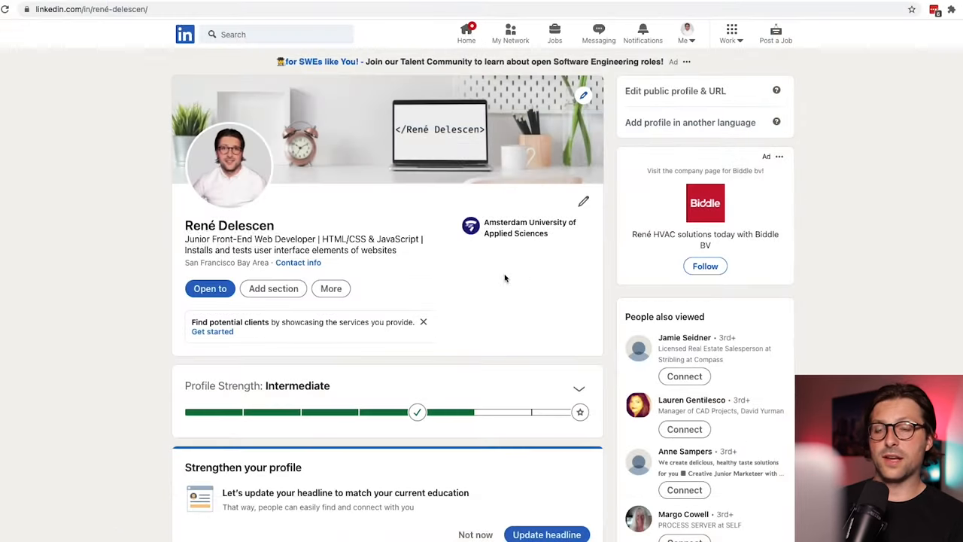
Add the YouTube video 'How to Make a Resume With No Working Experience?' as a Featured link and save it.
{"action": "left_click", "coordinate": [274, 289]}
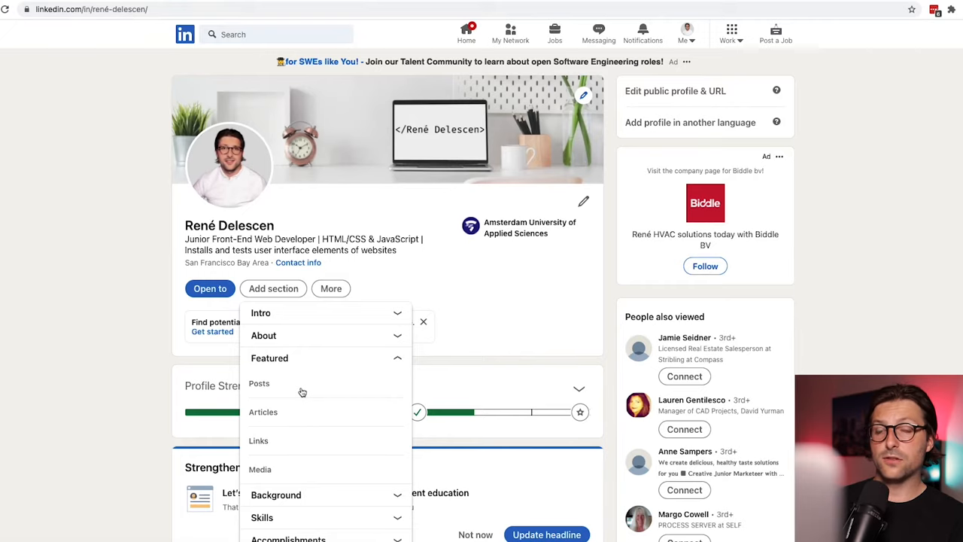
{"action": "left_click", "coordinate": [259, 439]}
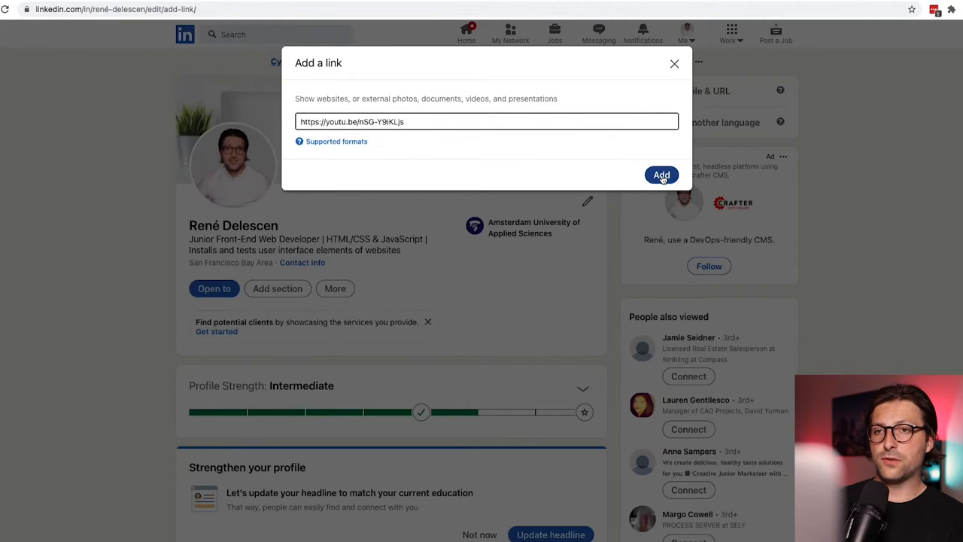
{"action": "left_click", "coordinate": [662, 175]}
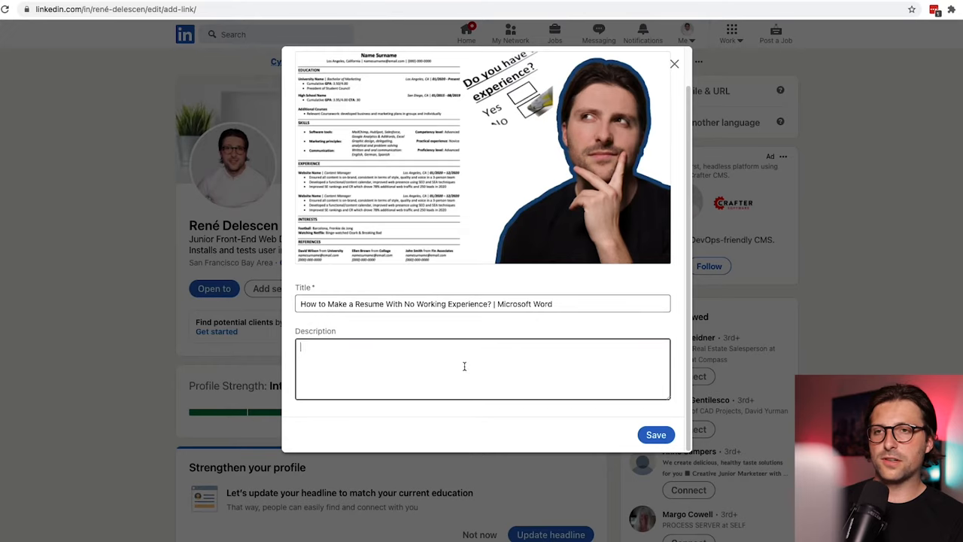
{"action": "left_click", "coordinate": [656, 433]}
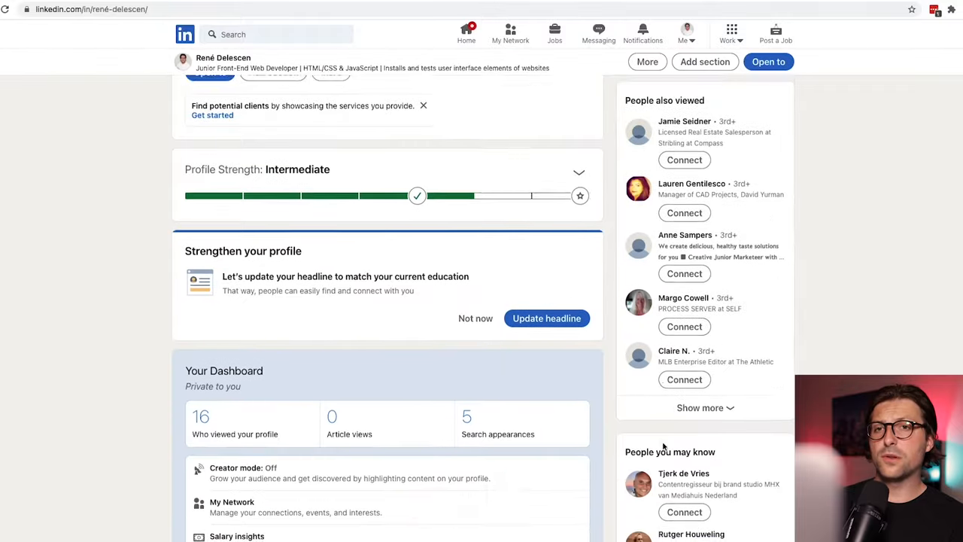
{"action": "scroll", "scroll_direction": "down", "scroll_amount": 3}
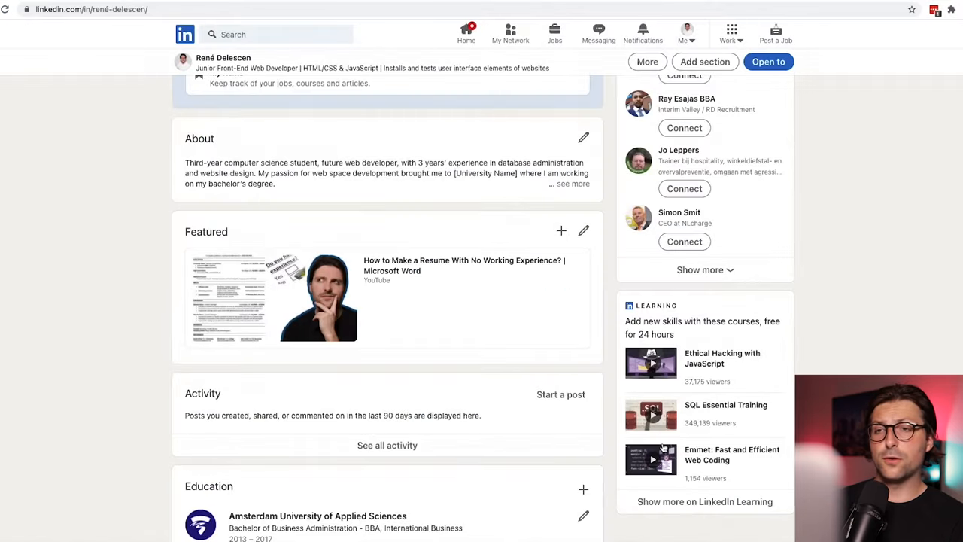
{"action": "left_click", "coordinate": [274, 289]}
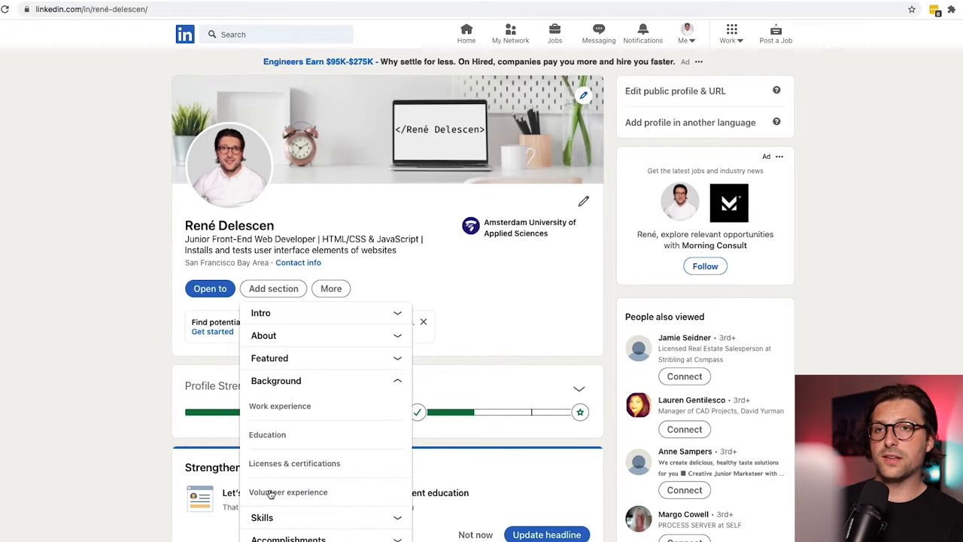
{"action": "mouse_move", "coordinate": [328, 442]}
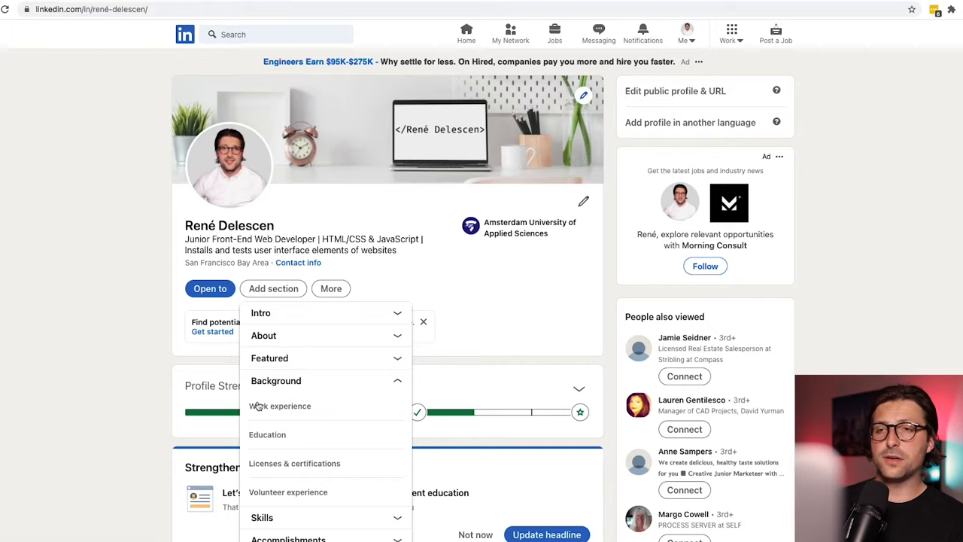
Add a freeCodeCamp education entry dated January–March 2021 with a course description and save it.
{"action": "left_click", "coordinate": [280, 406]}
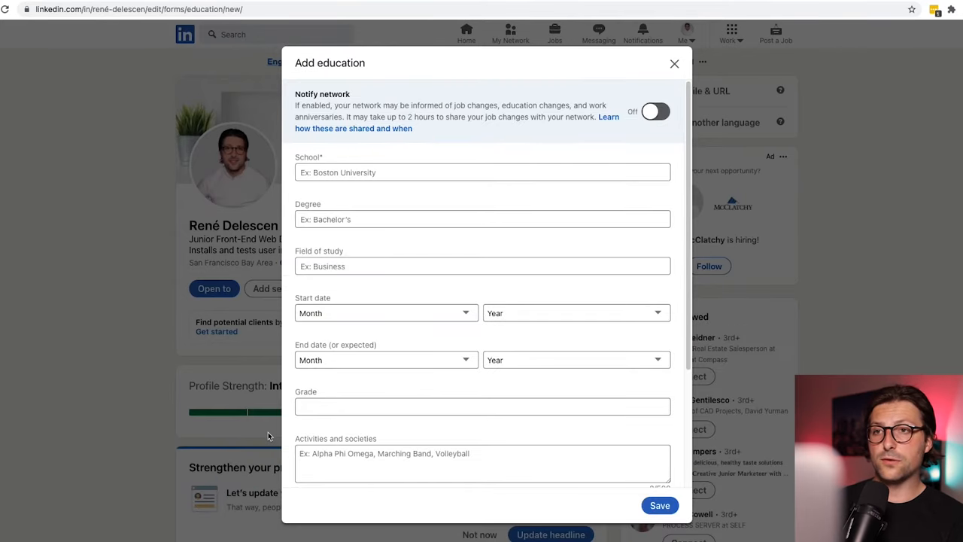
{"action": "left_click", "coordinate": [481, 171]}
{"action": "type", "text": "freeCodeCamp"}
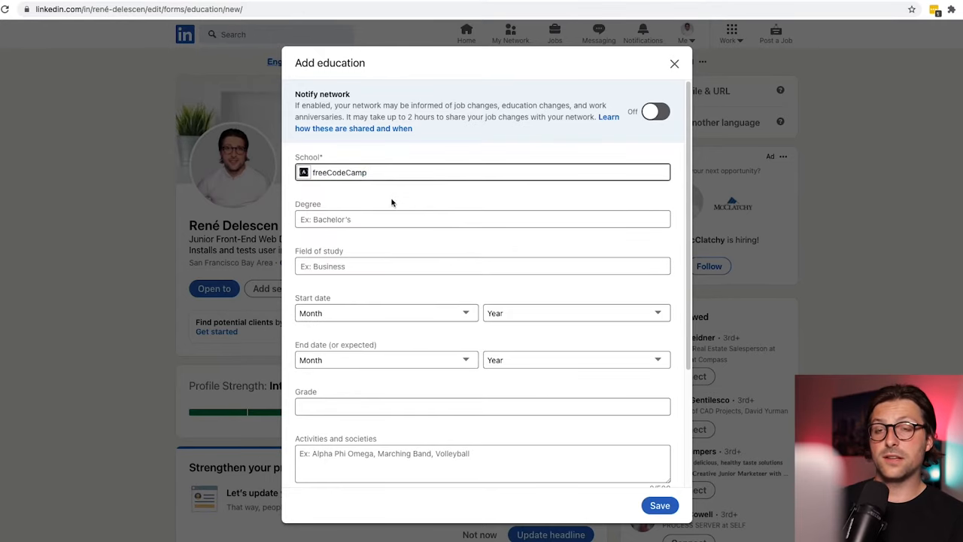
{"action": "left_click", "coordinate": [575, 360]}
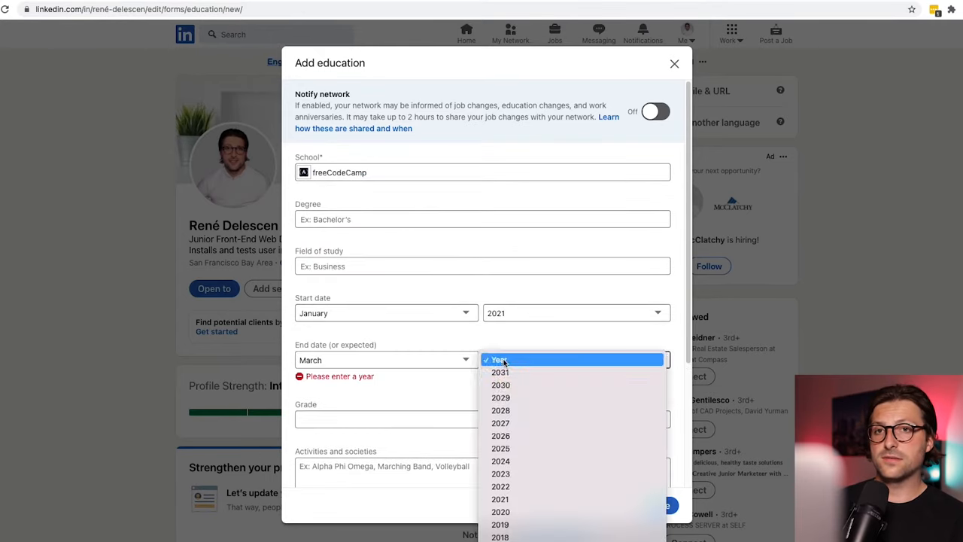
{"action": "left_click", "coordinate": [499, 499]}
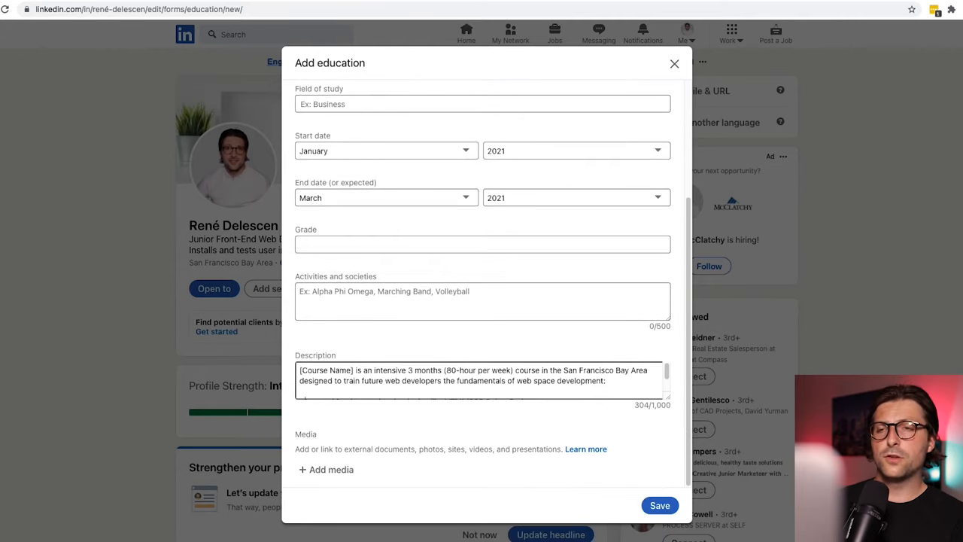
{"action": "left_click", "coordinate": [659, 506]}
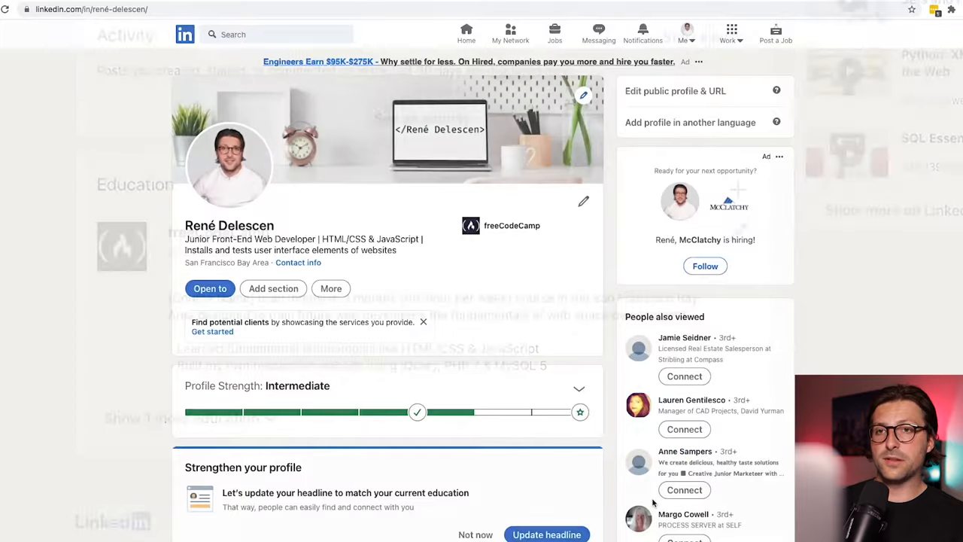
Start looking up web developer job postings from the profile.
{"action": "scroll", "scroll_direction": "down", "scroll_amount": 3}
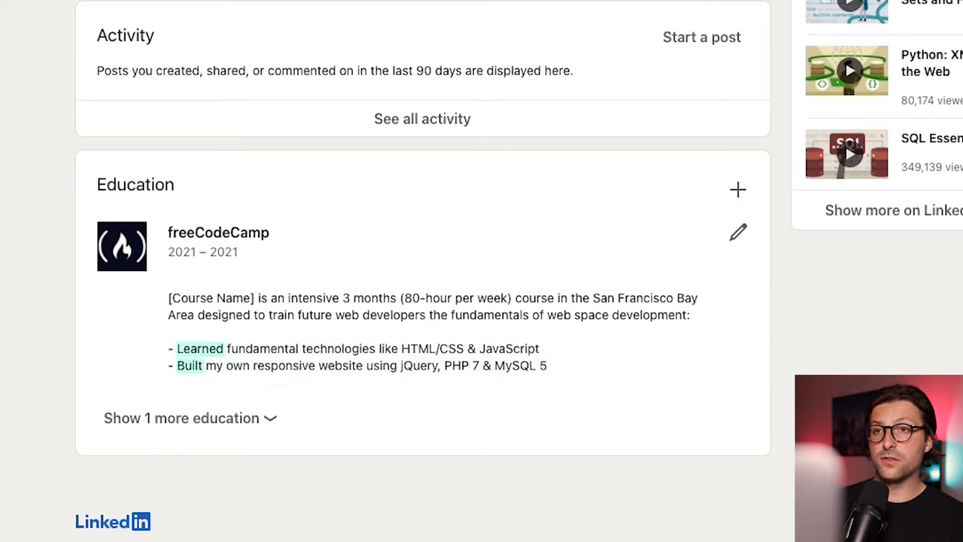
{"action": "left_click", "coordinate": [274, 289]}
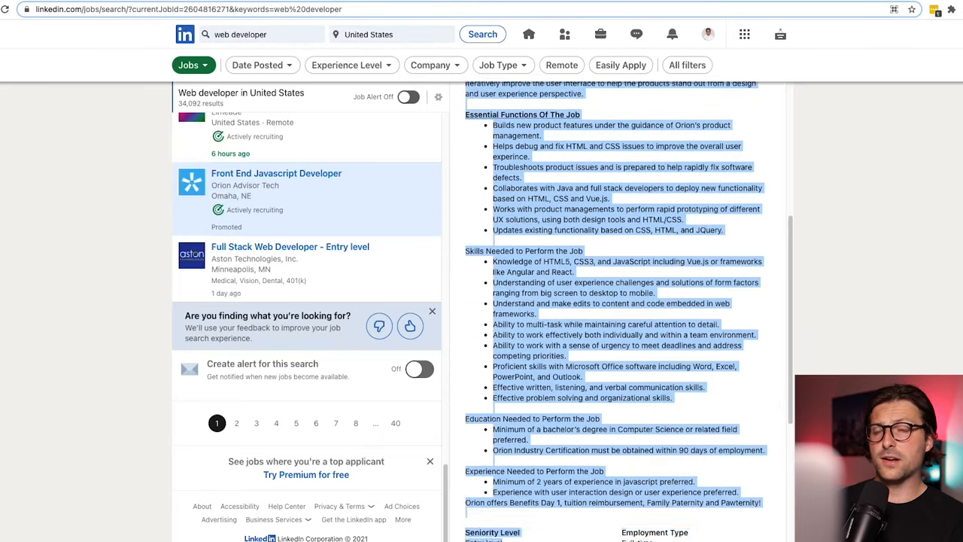
Review a web developer job posting's skill requirements before adding skills.
{"action": "scroll", "scroll_direction": "down", "scroll_amount": 3}
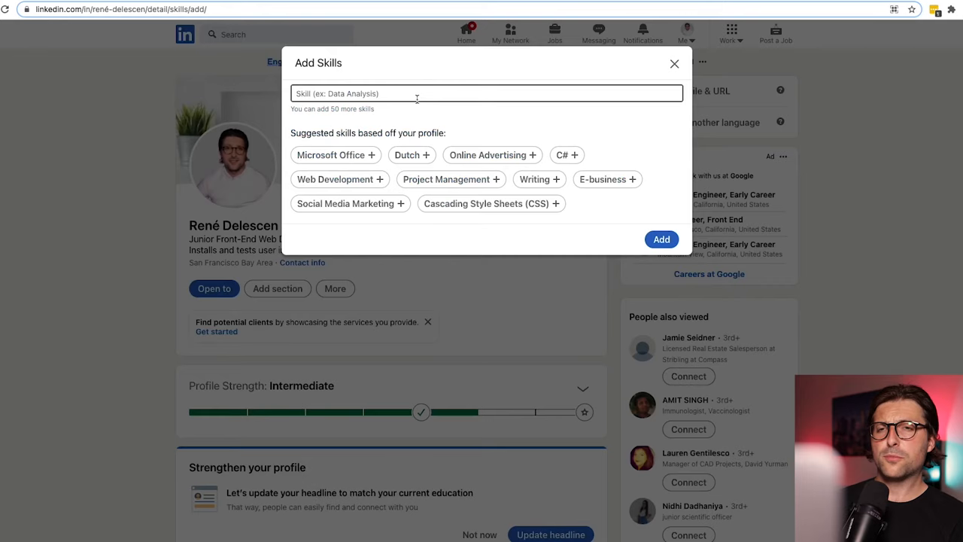
Add CSS, JavaScript, Bootstrap and jQuery alongside HTML5 as skills and save them.
{"action": "type", "text": "CSS"}
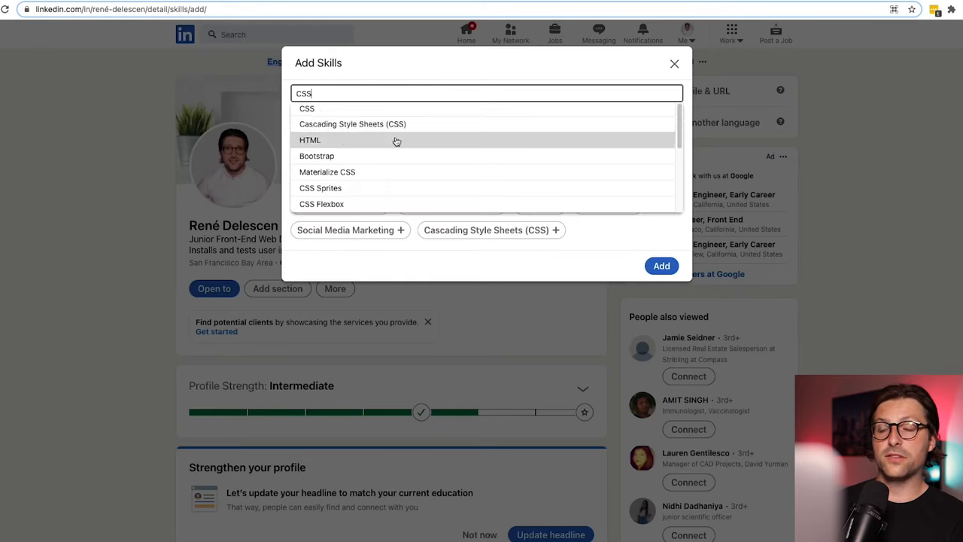
{"action": "type", "text": "Java"}
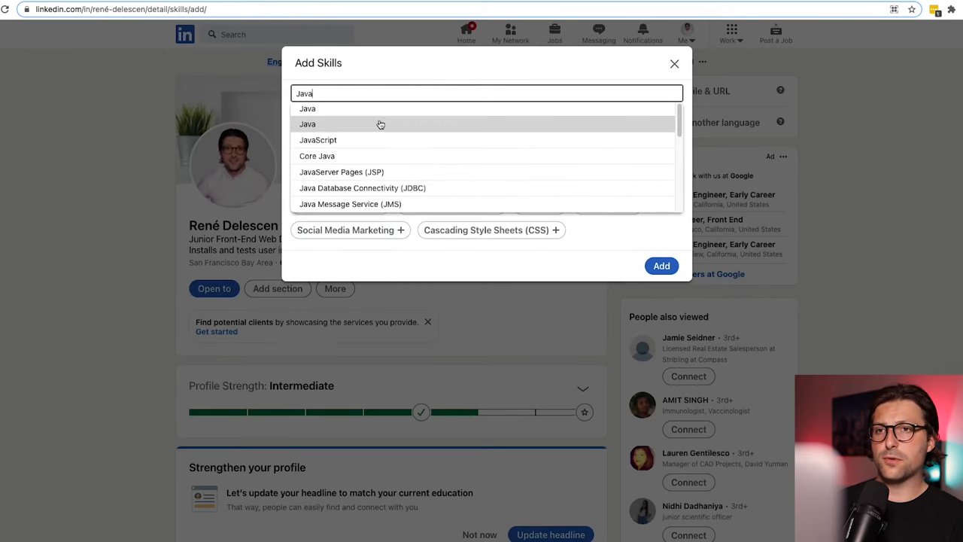
{"action": "left_click", "coordinate": [317, 139]}
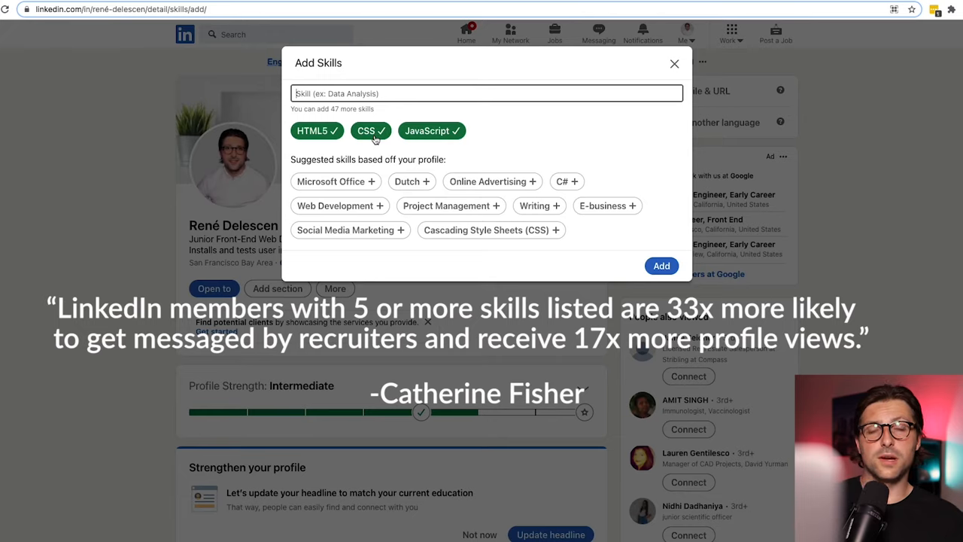
{"action": "type", "text": "boot"}
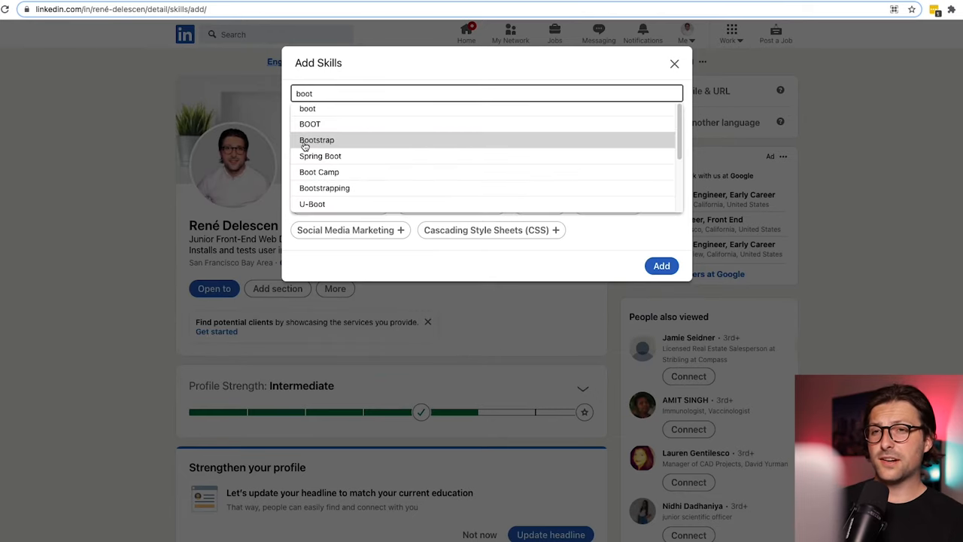
{"action": "left_click", "coordinate": [316, 140]}
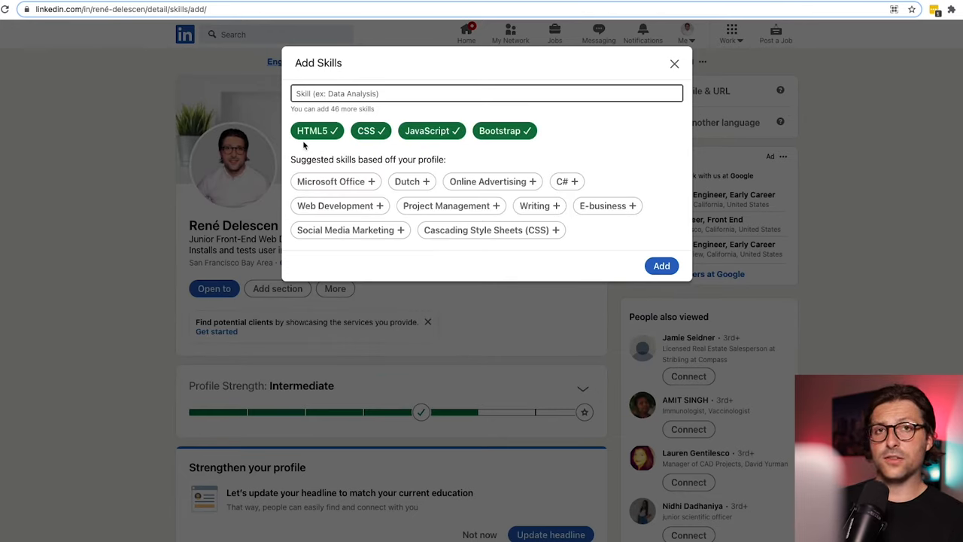
{"action": "type", "text": "jque"}
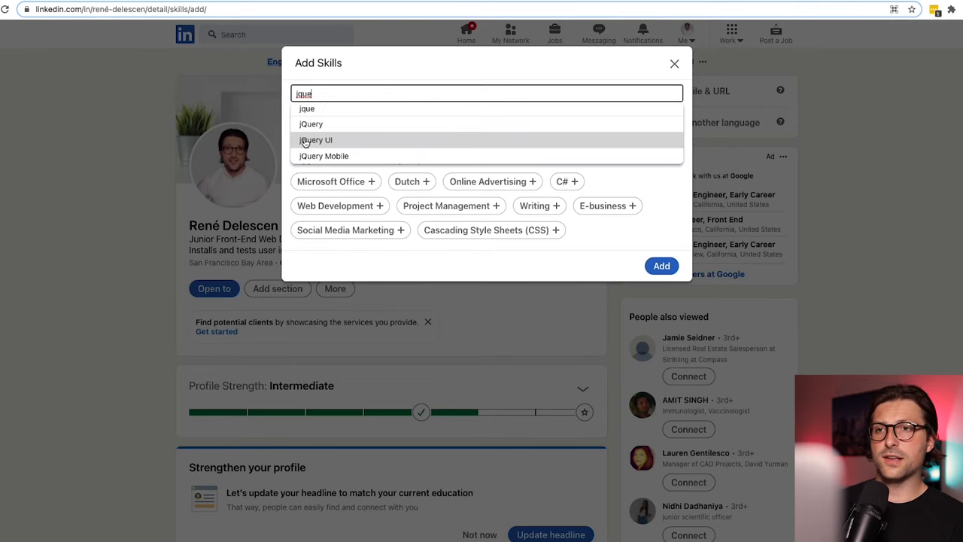
{"action": "left_click", "coordinate": [309, 124]}
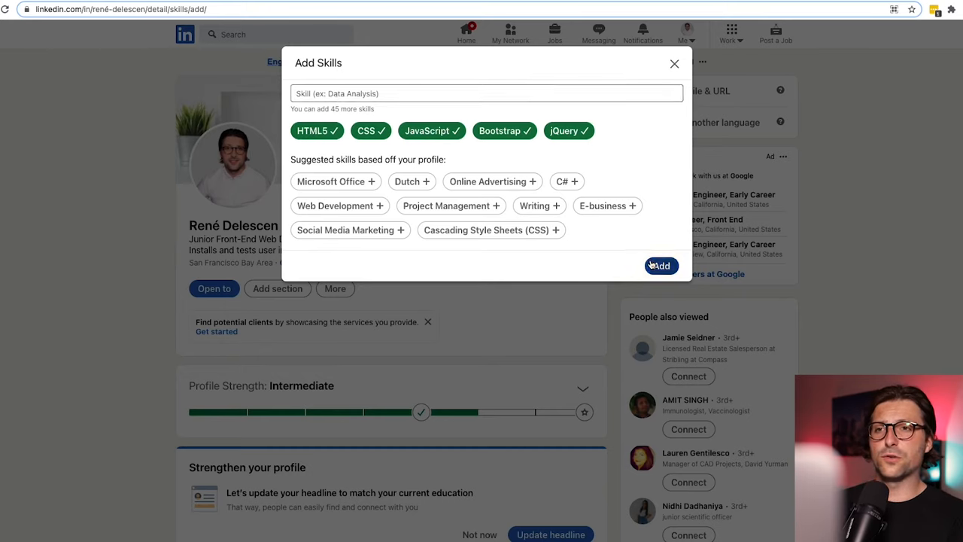
{"action": "left_click", "coordinate": [659, 265]}
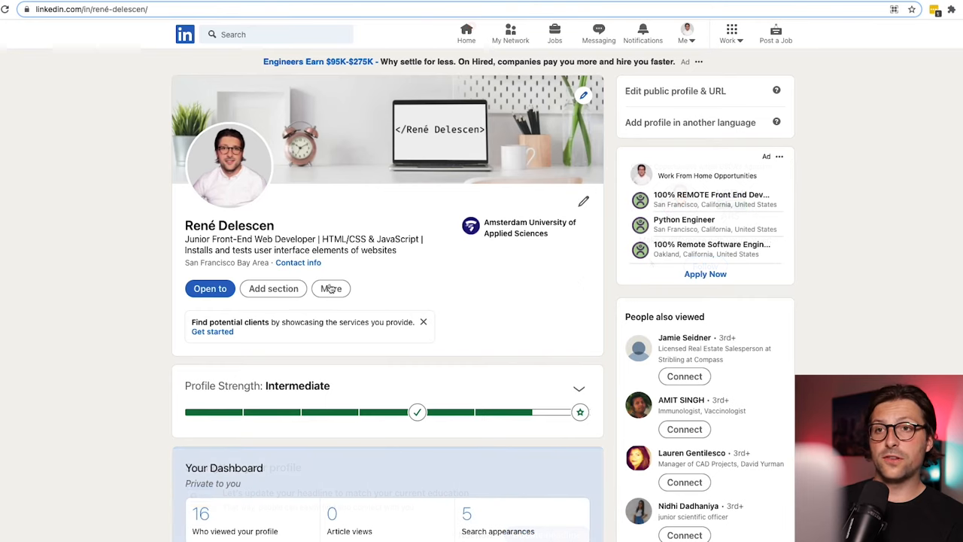
Add the course Elements of Computer Programming (Python) to Accomplishments and save it.
{"action": "left_click", "coordinate": [331, 289]}
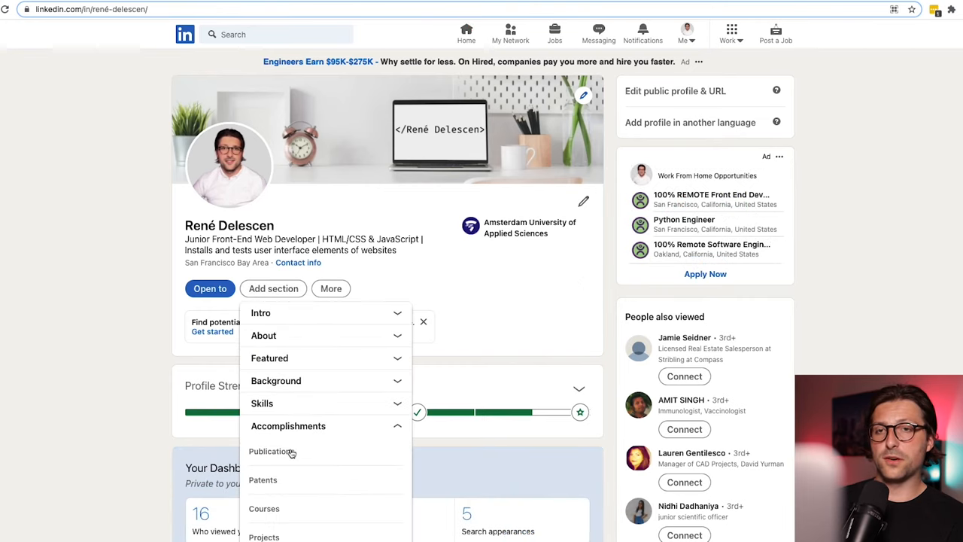
{"action": "scroll", "scroll_direction": "down", "scroll_amount": 3}
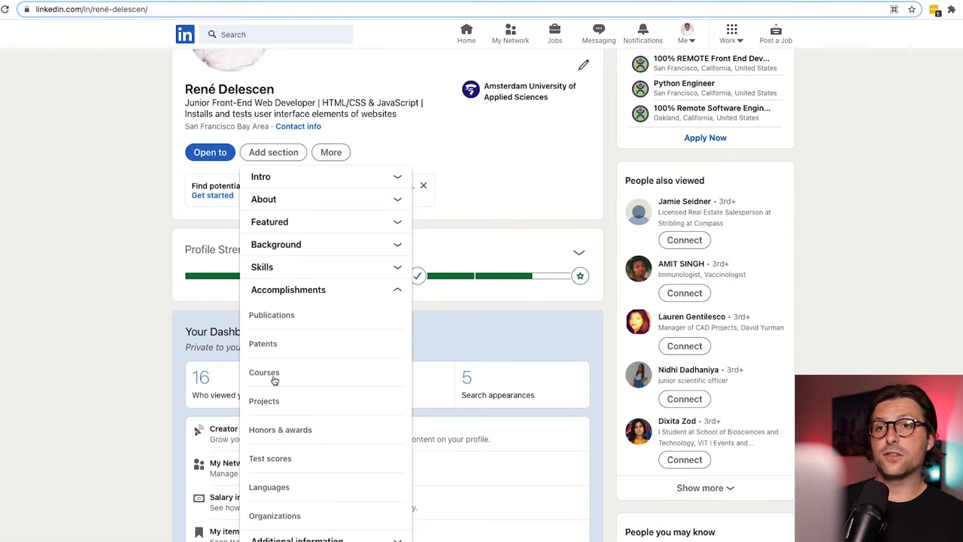
{"action": "left_click", "coordinate": [263, 372]}
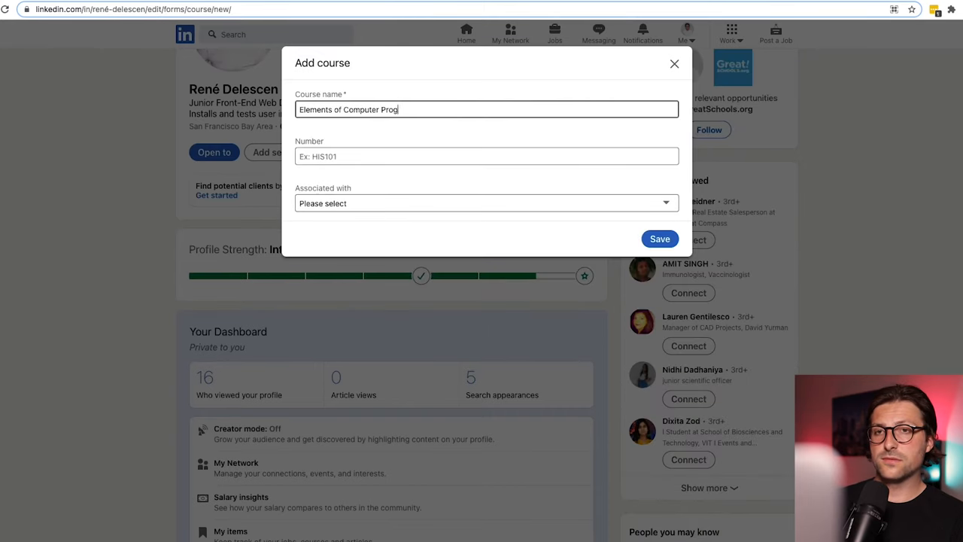
{"action": "left_click", "coordinate": [659, 238]}
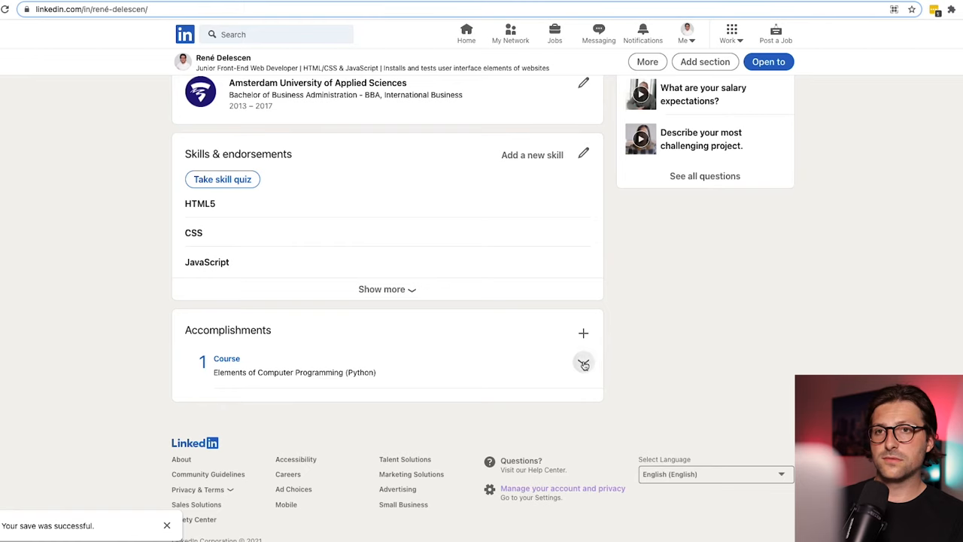
Add the project Website Delescen Media to Accomplishments and save it.
{"action": "left_click", "coordinate": [272, 134]}
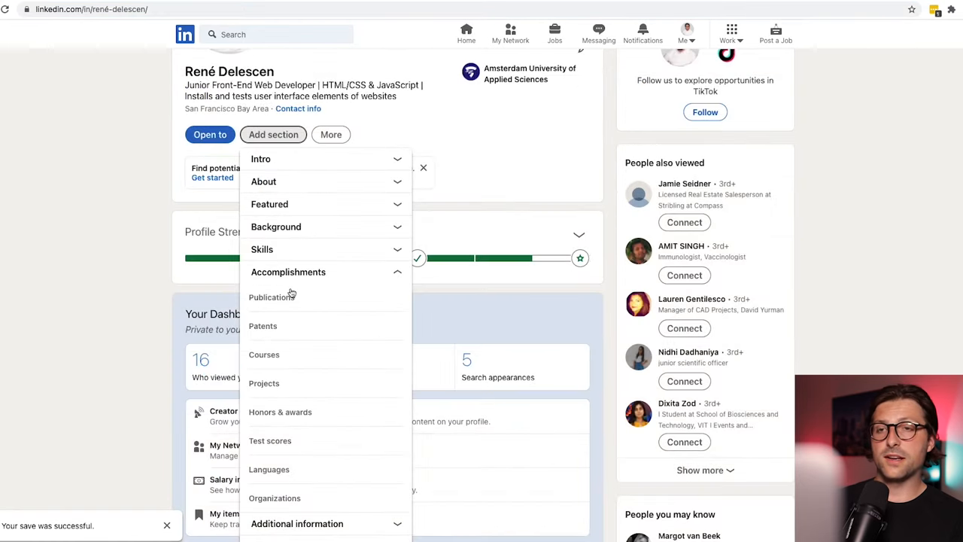
{"action": "left_click", "coordinate": [264, 384]}
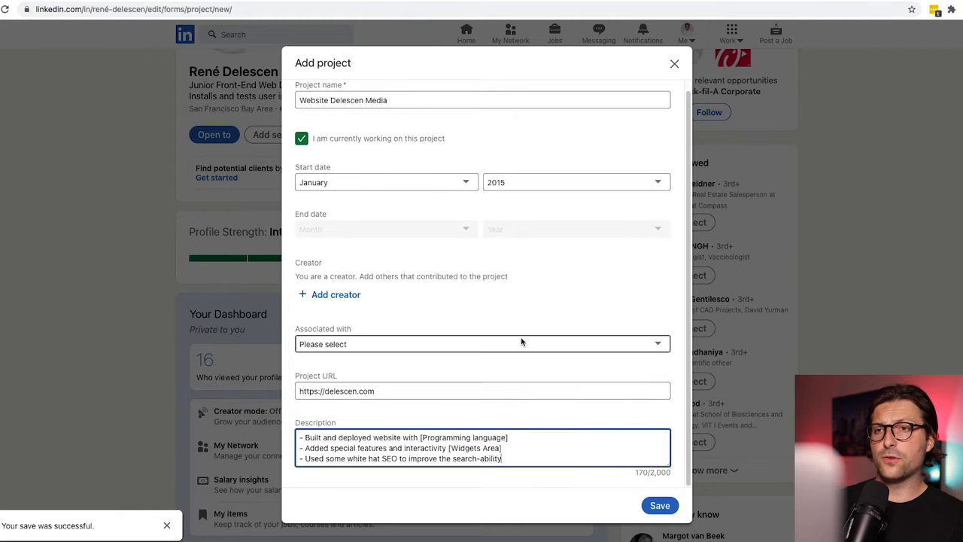
{"action": "left_click", "coordinate": [659, 505]}
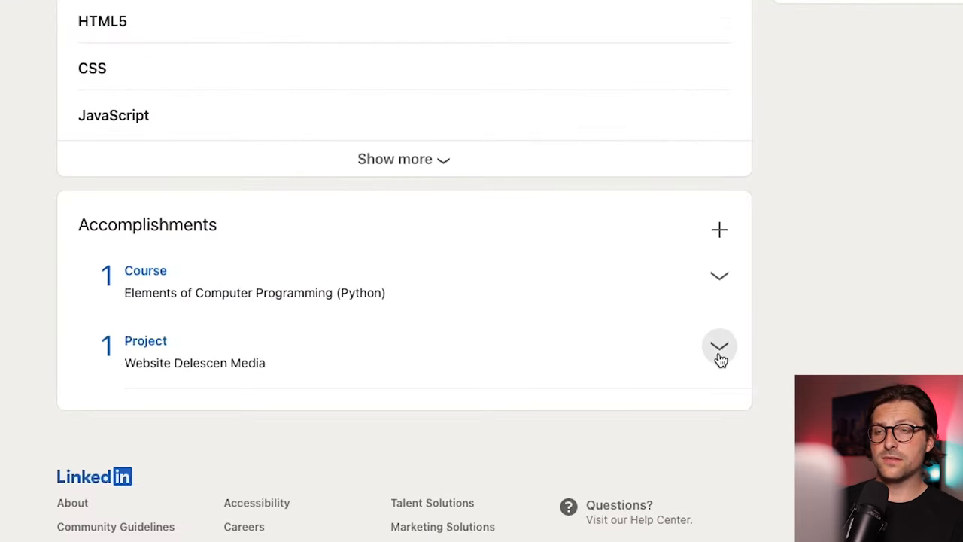
{"action": "left_click", "coordinate": [274, 126]}
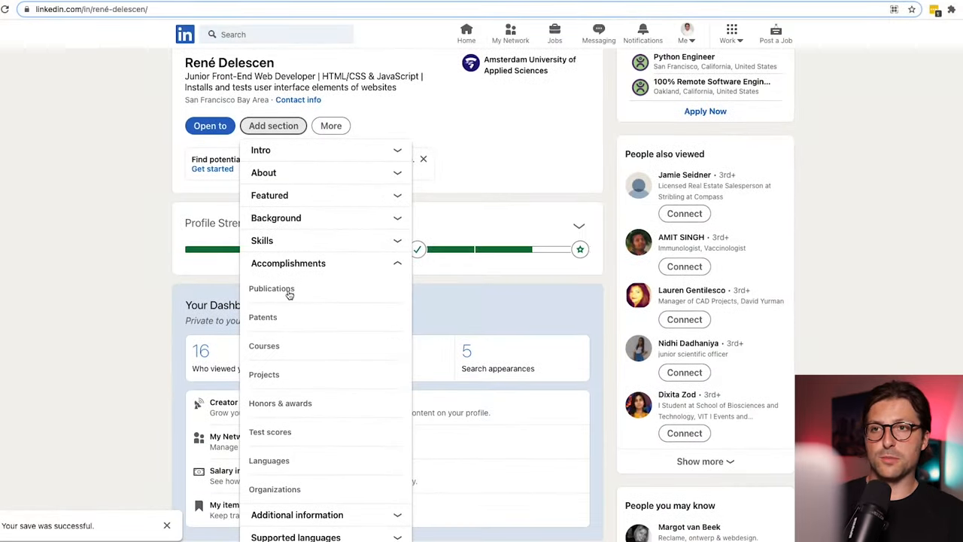
{"action": "scroll", "scroll_direction": "down", "scroll_amount": 3}
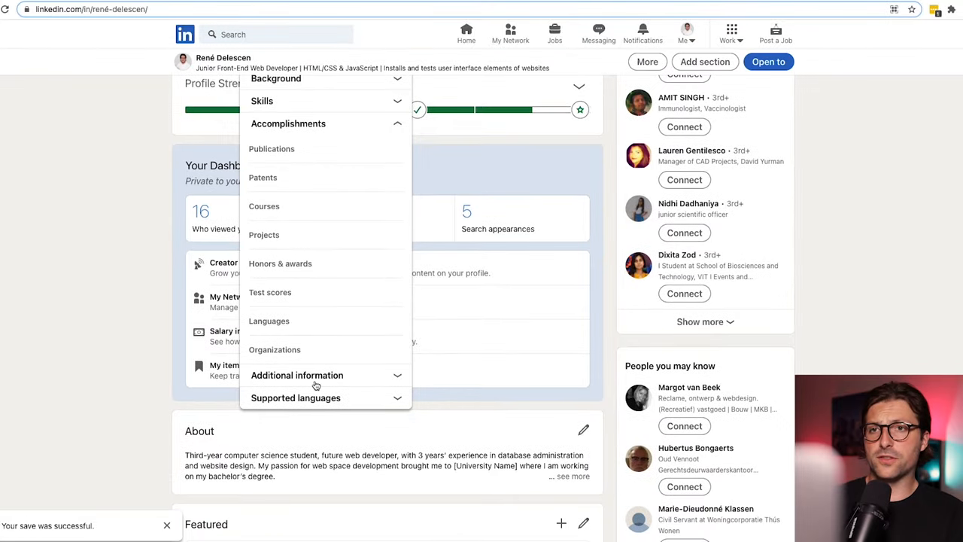
{"action": "left_click", "coordinate": [289, 123]}
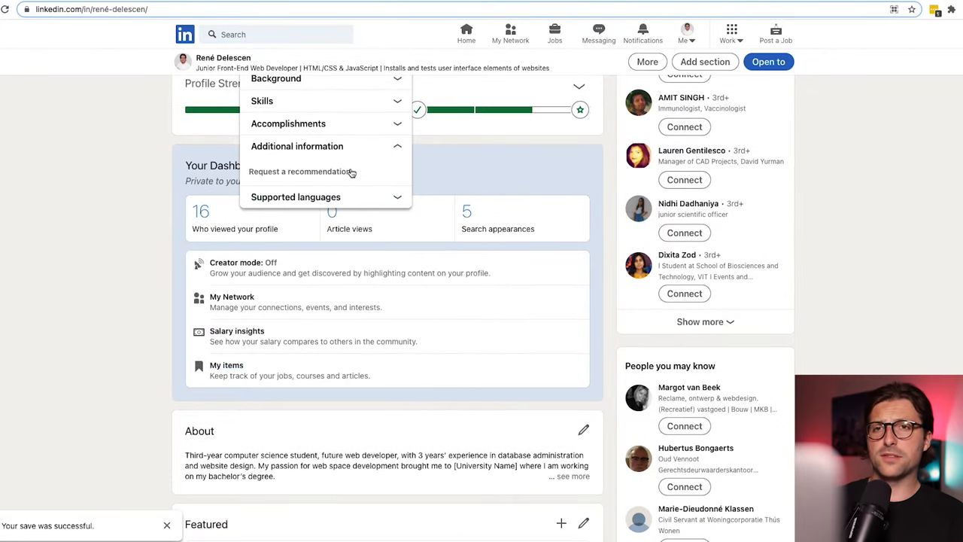
{"action": "left_click", "coordinate": [301, 172]}
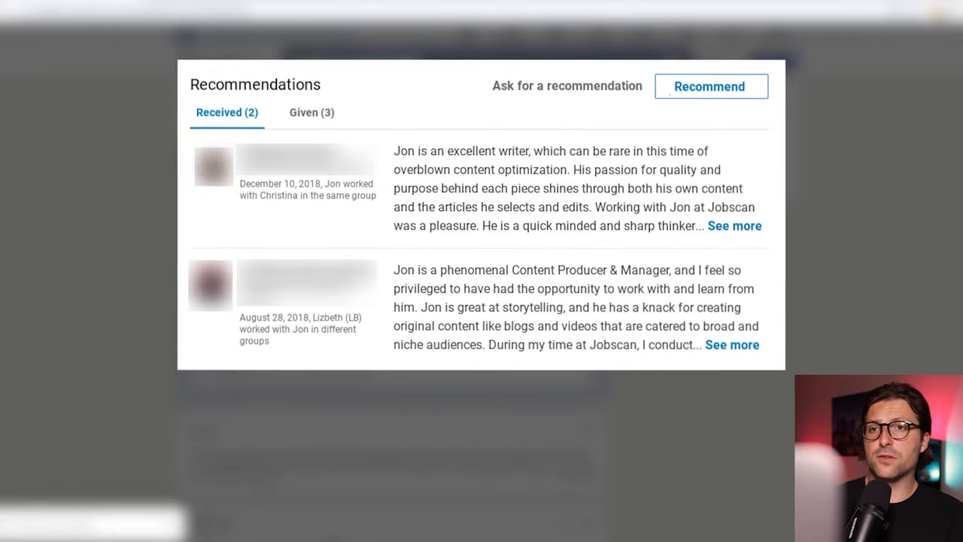
{"action": "left_click", "coordinate": [565, 84]}
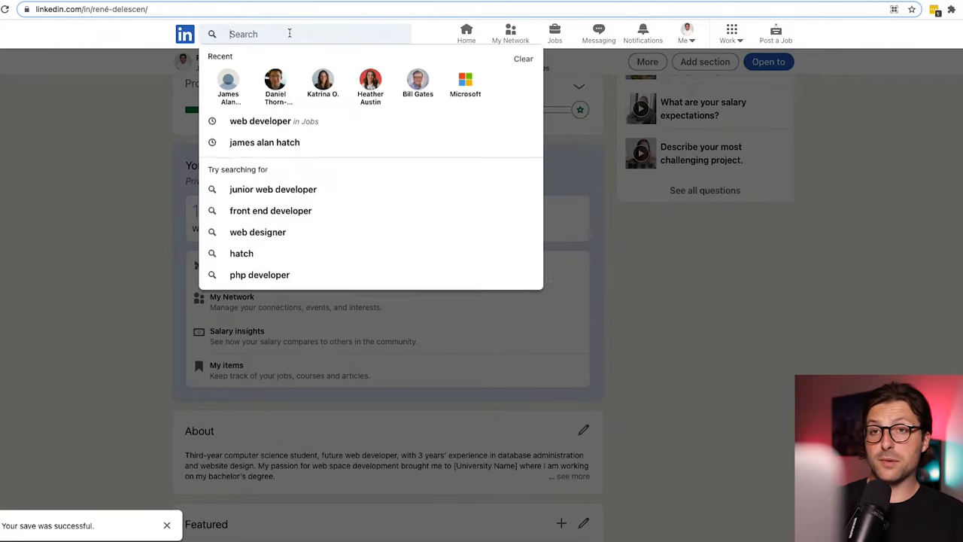
Visit Bill Gates' profile and the Microsoft page, then return to own profile via Me > View Profile.
{"action": "left_click", "coordinate": [425, 91]}
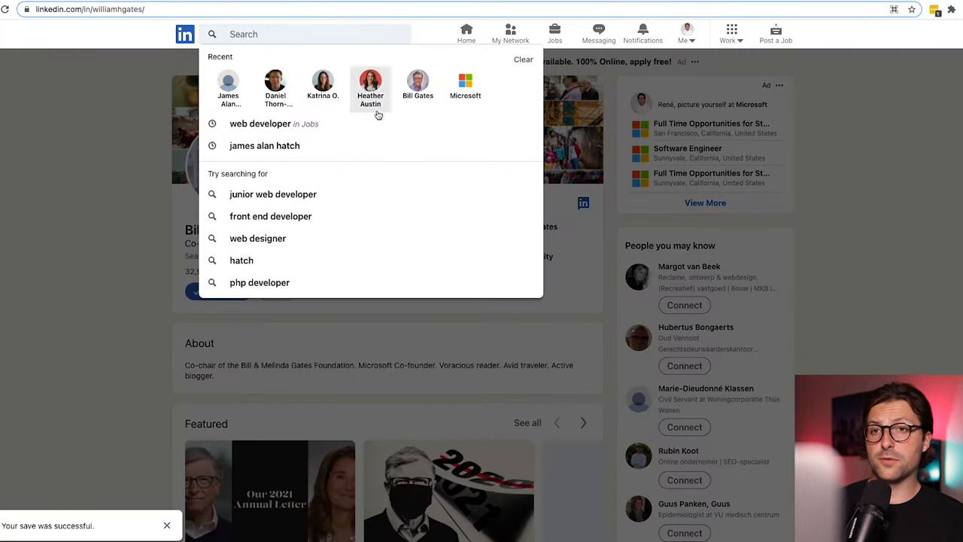
{"action": "left_click", "coordinate": [371, 85]}
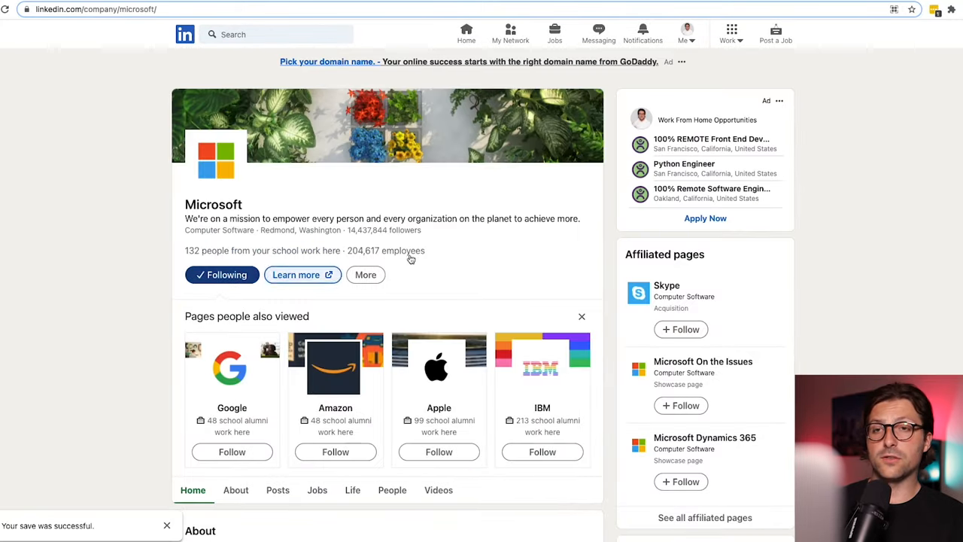
{"action": "left_click", "coordinate": [686, 33]}
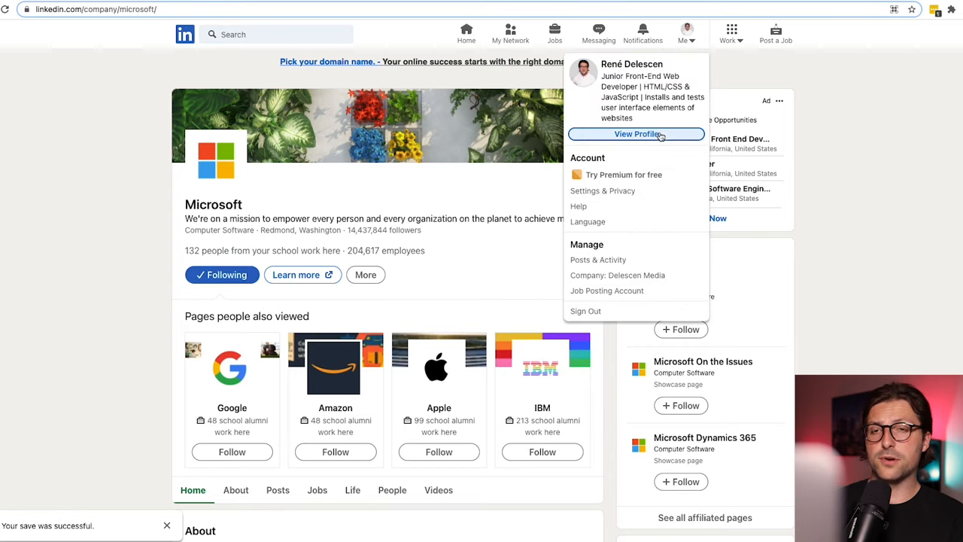
{"action": "left_click", "coordinate": [637, 134]}
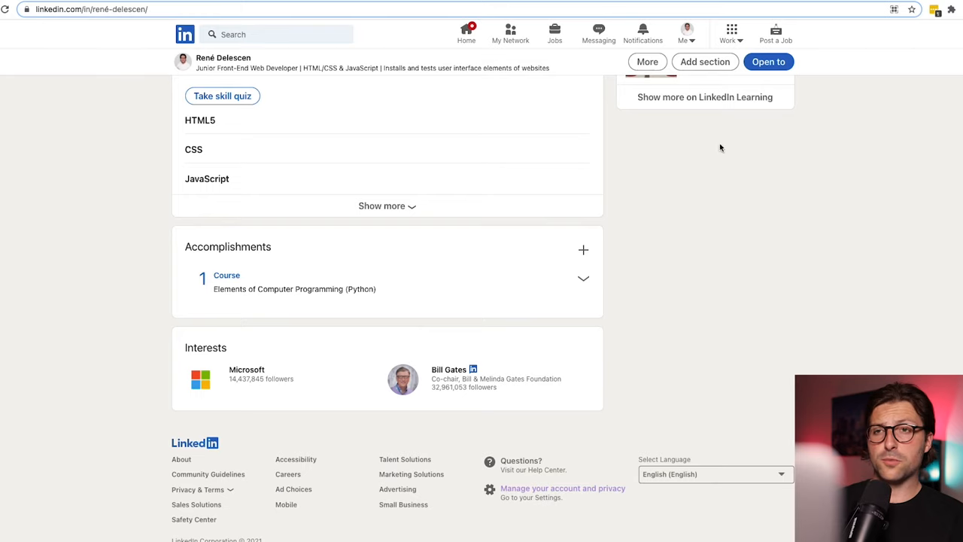
Visit the Groups page from the Work menu and return to the profile.
{"action": "left_click", "coordinate": [728, 33]}
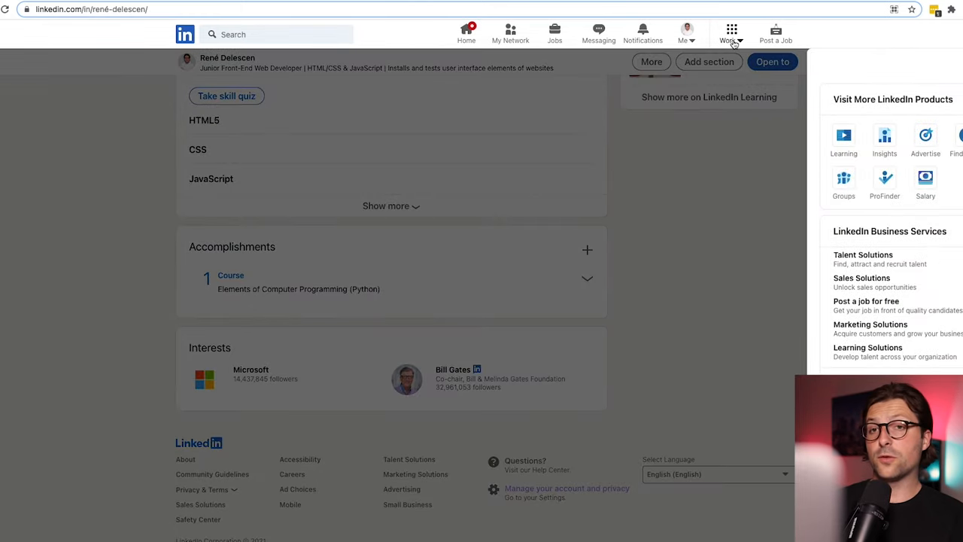
{"action": "left_click", "coordinate": [843, 180]}
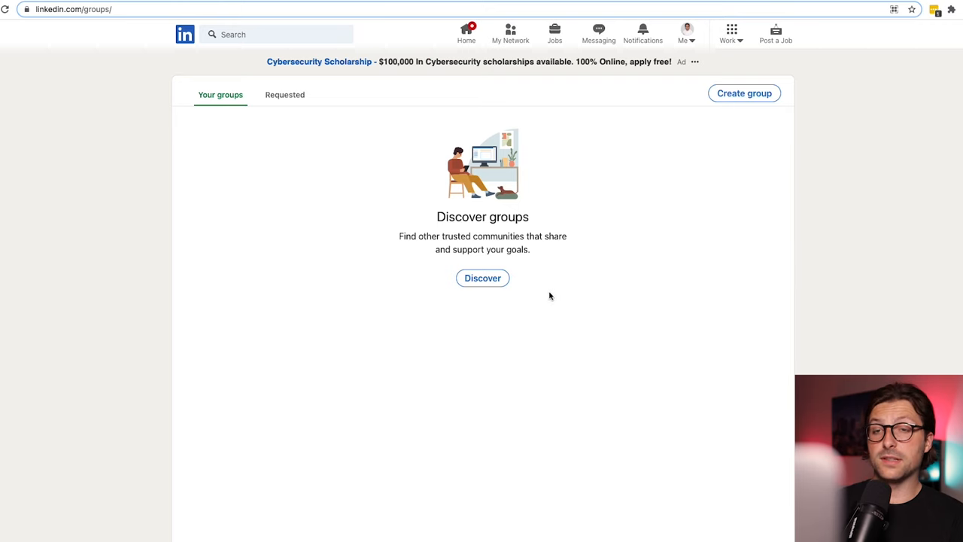
{"action": "left_click", "coordinate": [481, 276]}
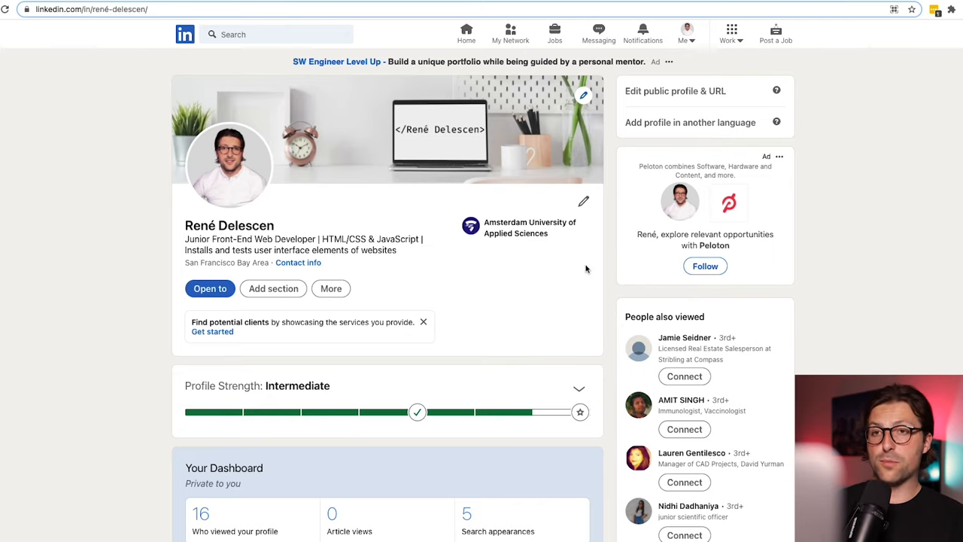
Choose Open to > Finding a new job to bring up the Add job preferences form.
{"action": "left_click", "coordinate": [209, 289]}
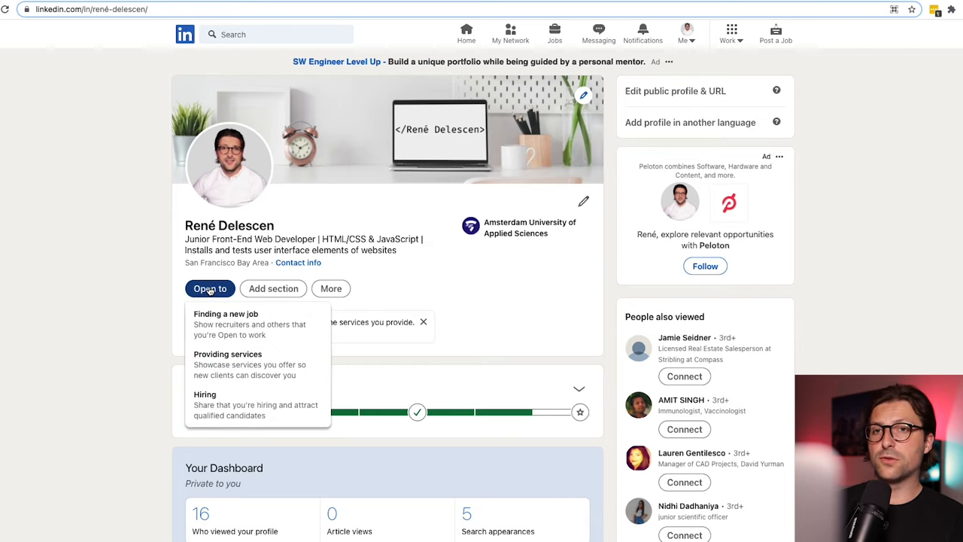
{"action": "left_click", "coordinate": [226, 315]}
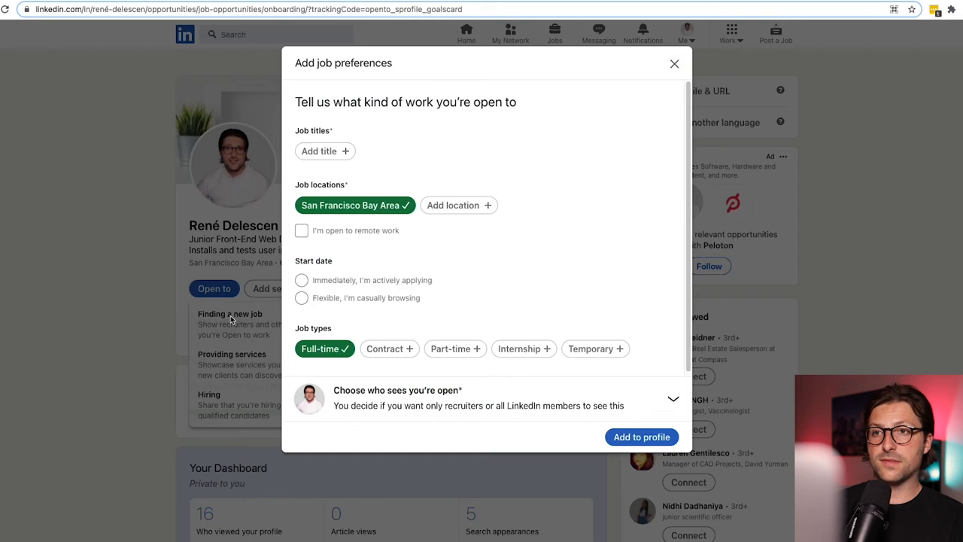